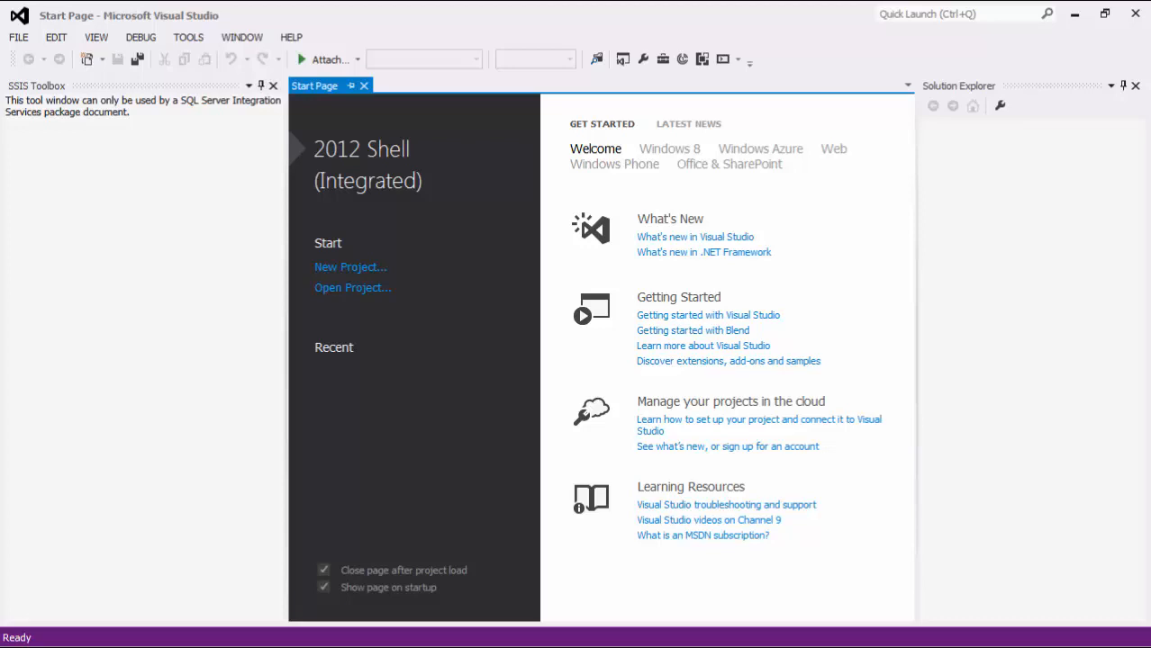
- Create a new Integration Services project named 'Screencast - GP'
left_click(349, 266)
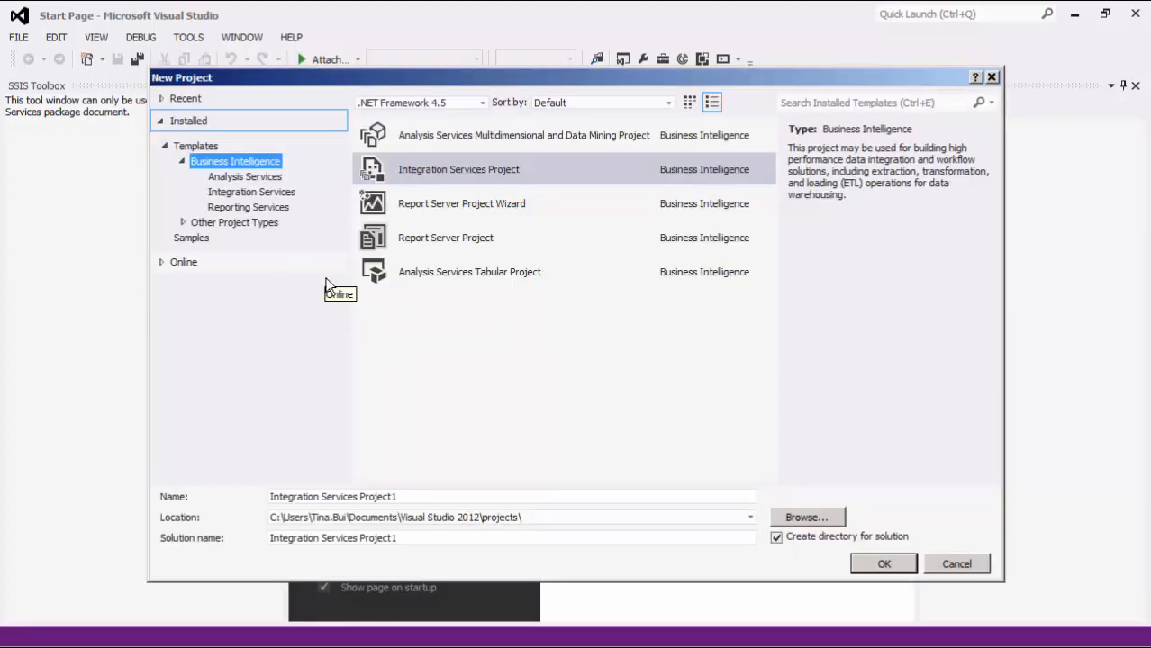
mouse_move(333, 297)
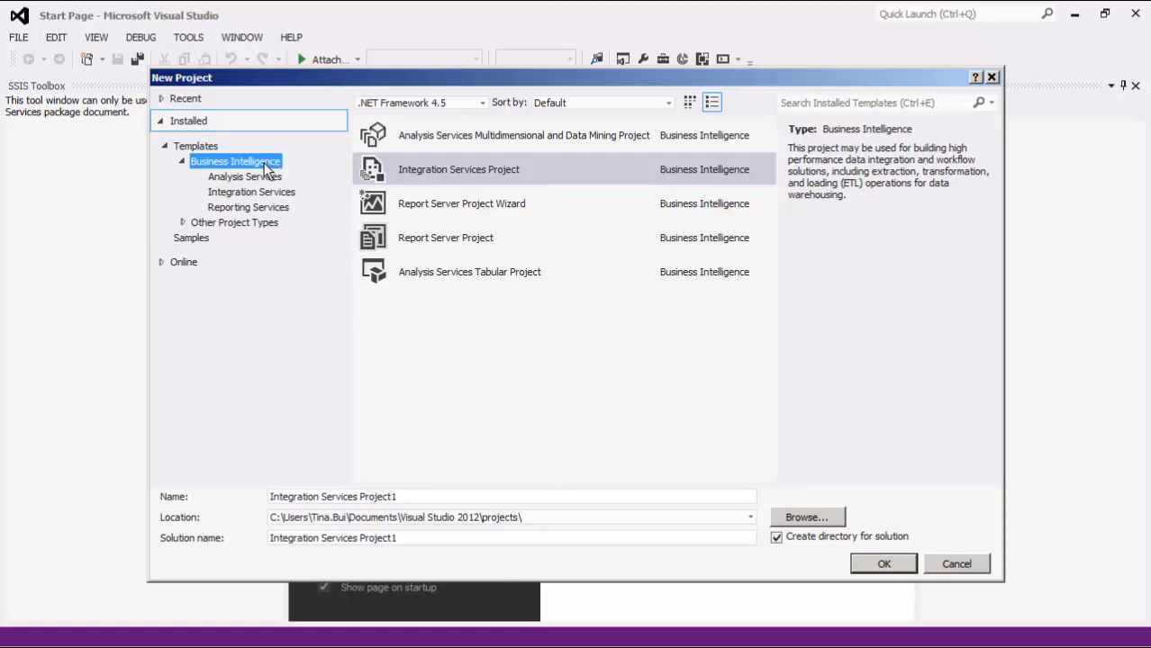
mouse_move(400, 169)
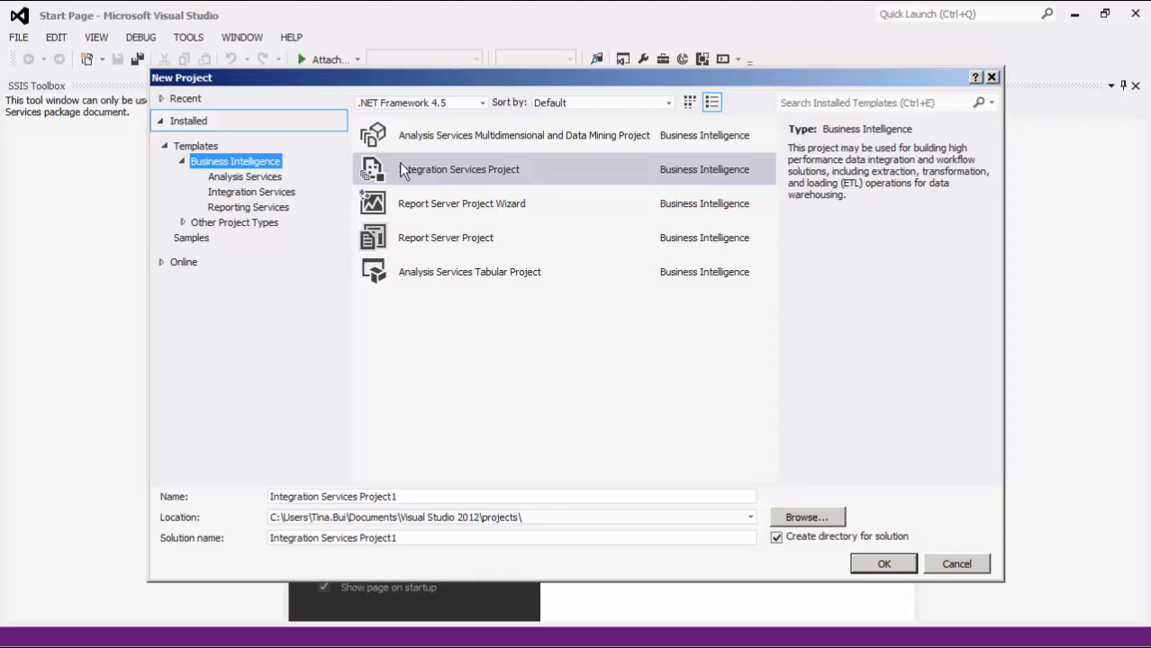
left_click(457, 169)
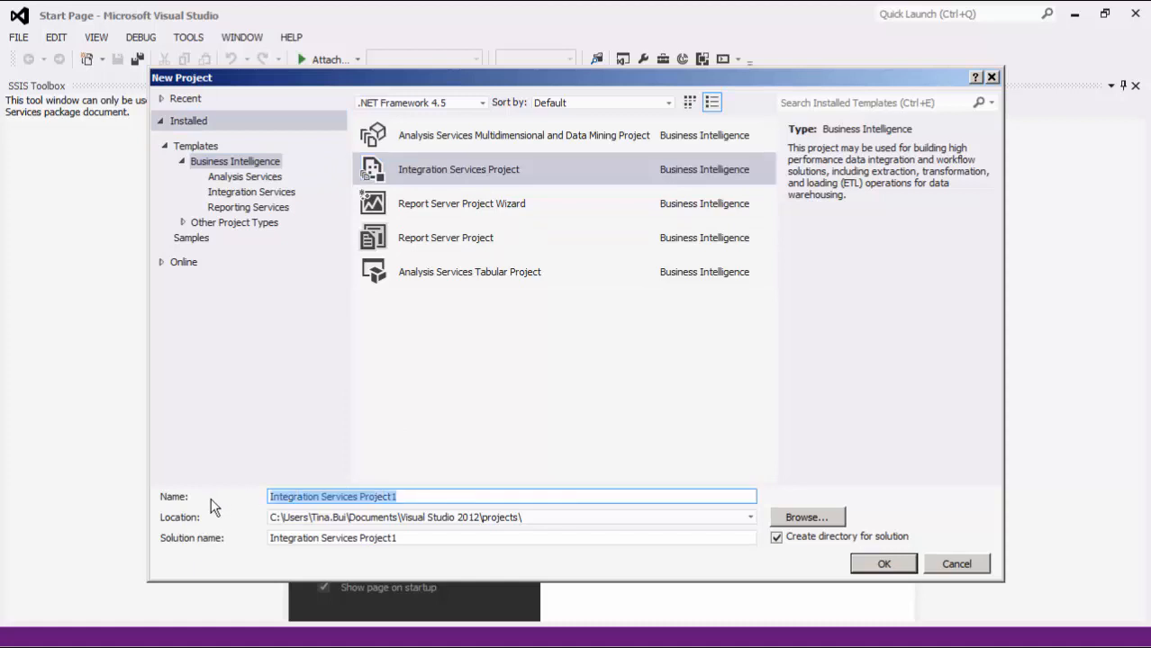
type("Screencast -")
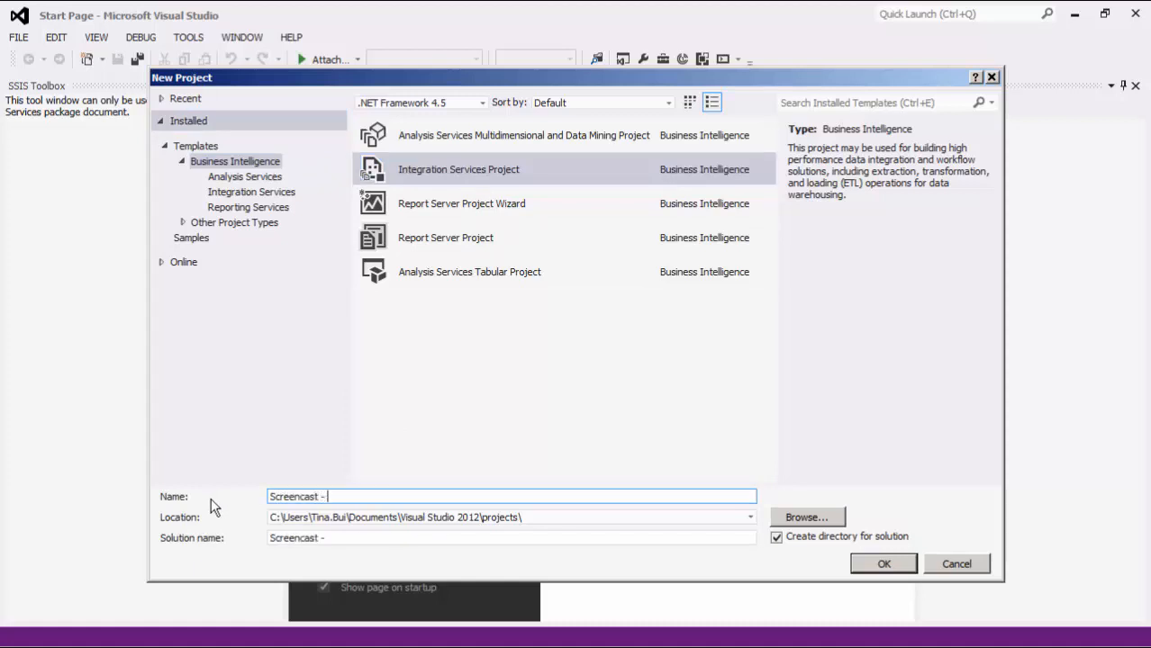
left_click(882, 564)
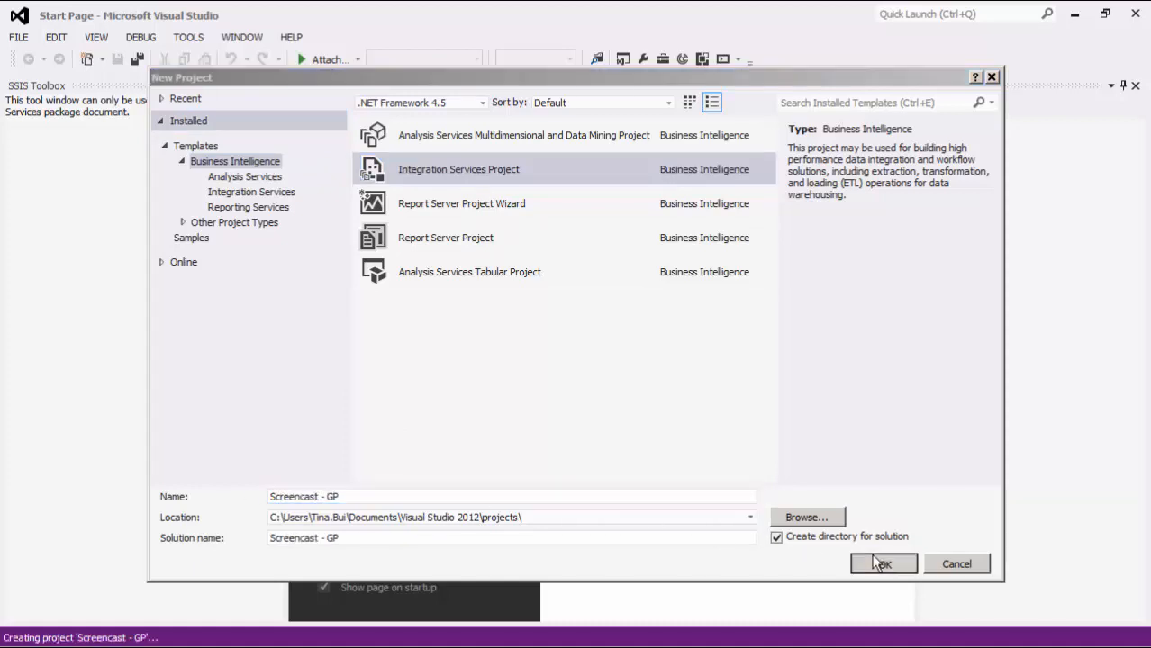
- Close the Getting Started (SSIS) pane beside the Package.dtsx designer
left_click(883, 563)
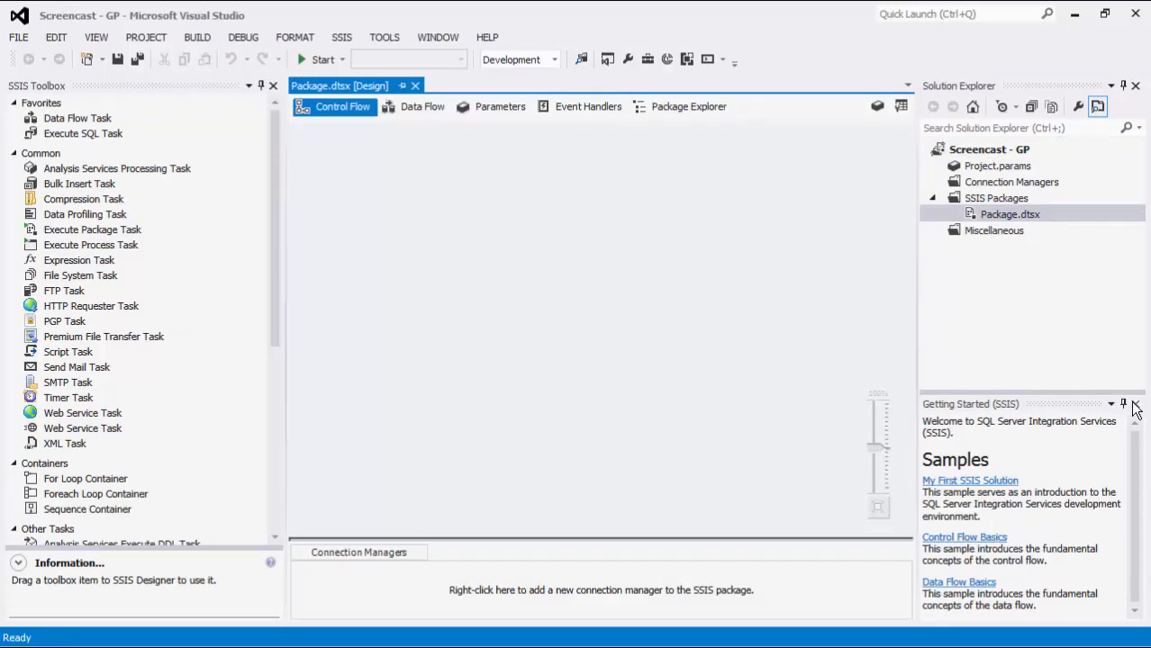
left_click(1135, 403)
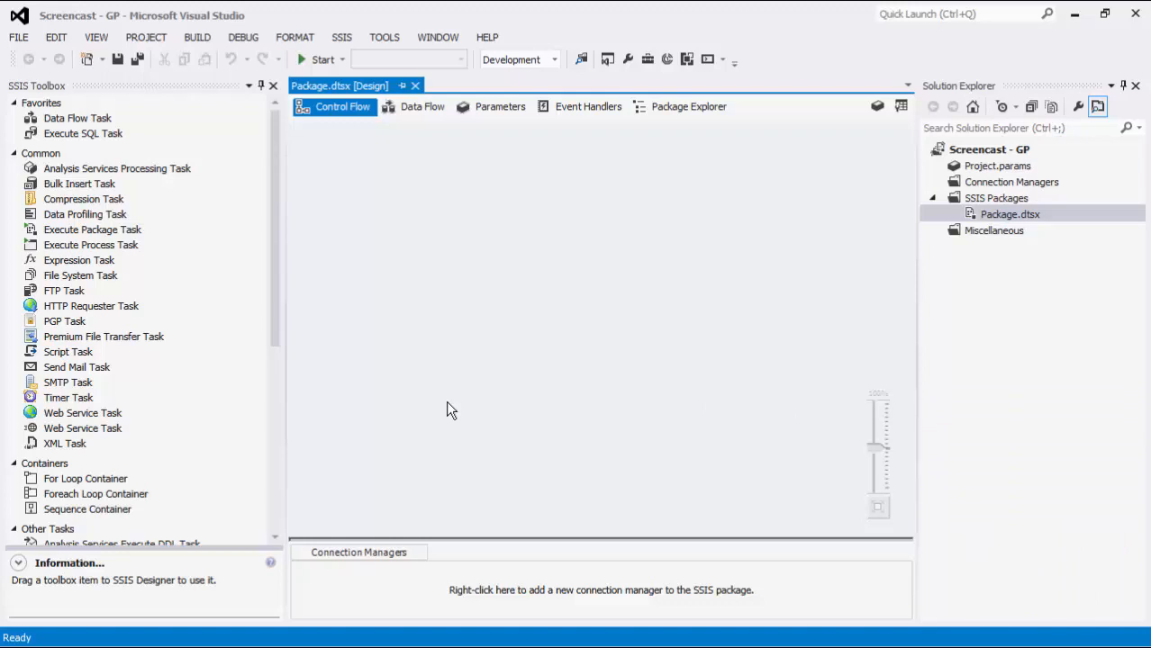
mouse_move(353, 580)
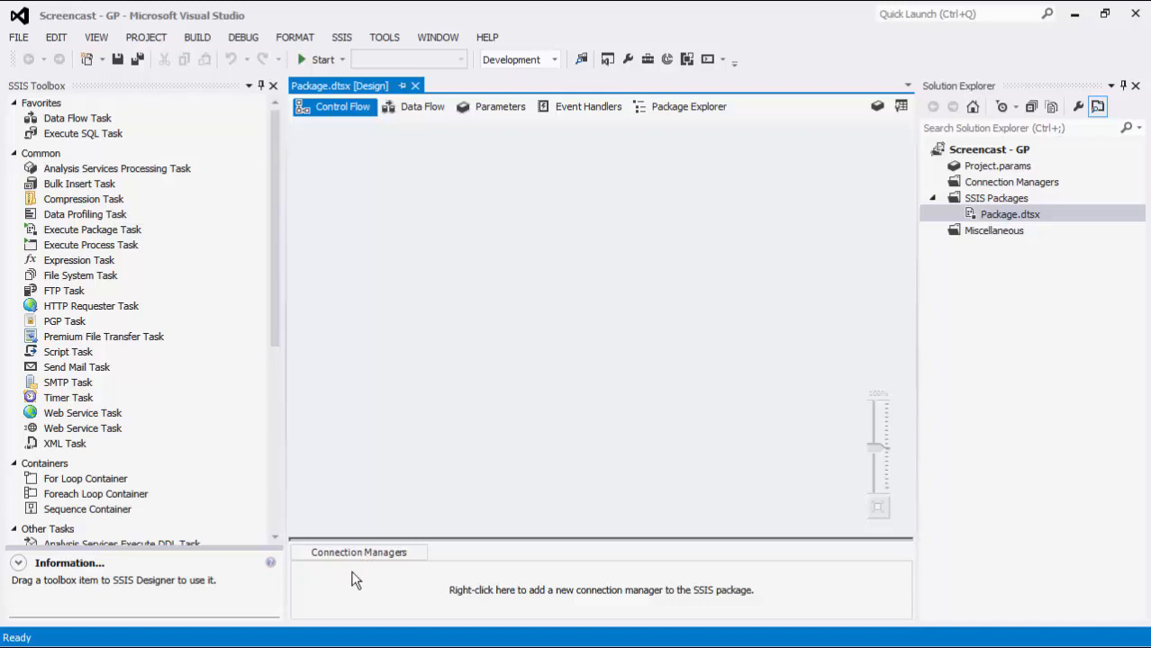
- Add a new connection of type DynamicsGP from the Connection Managers area
right_click(357, 580)
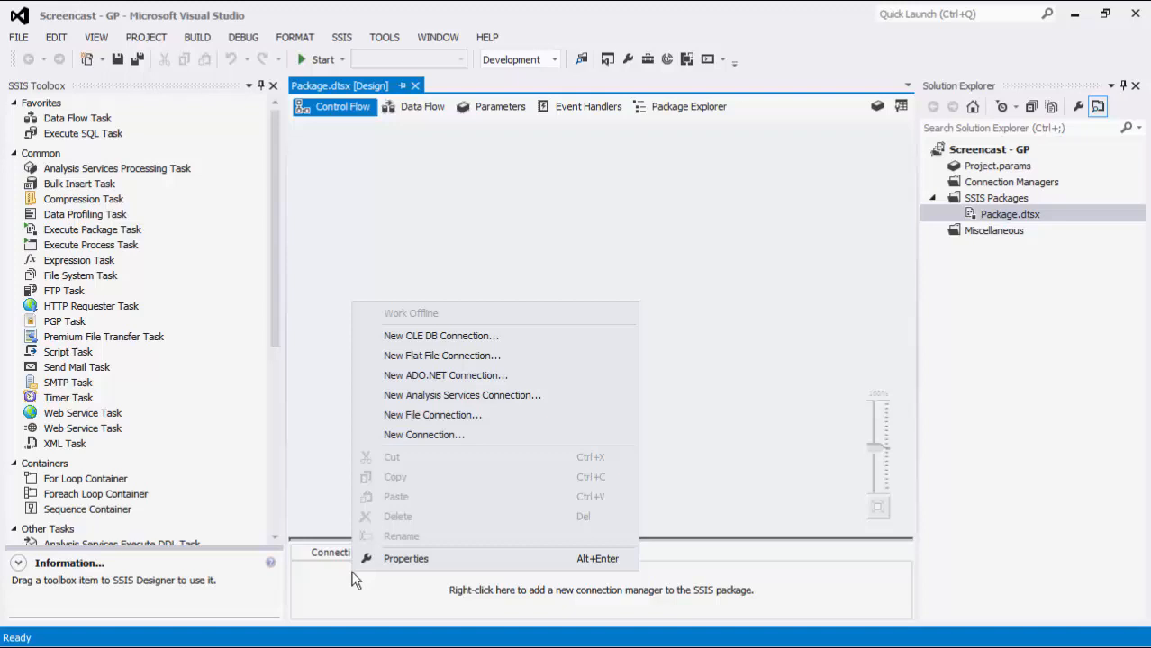
mouse_move(400, 441)
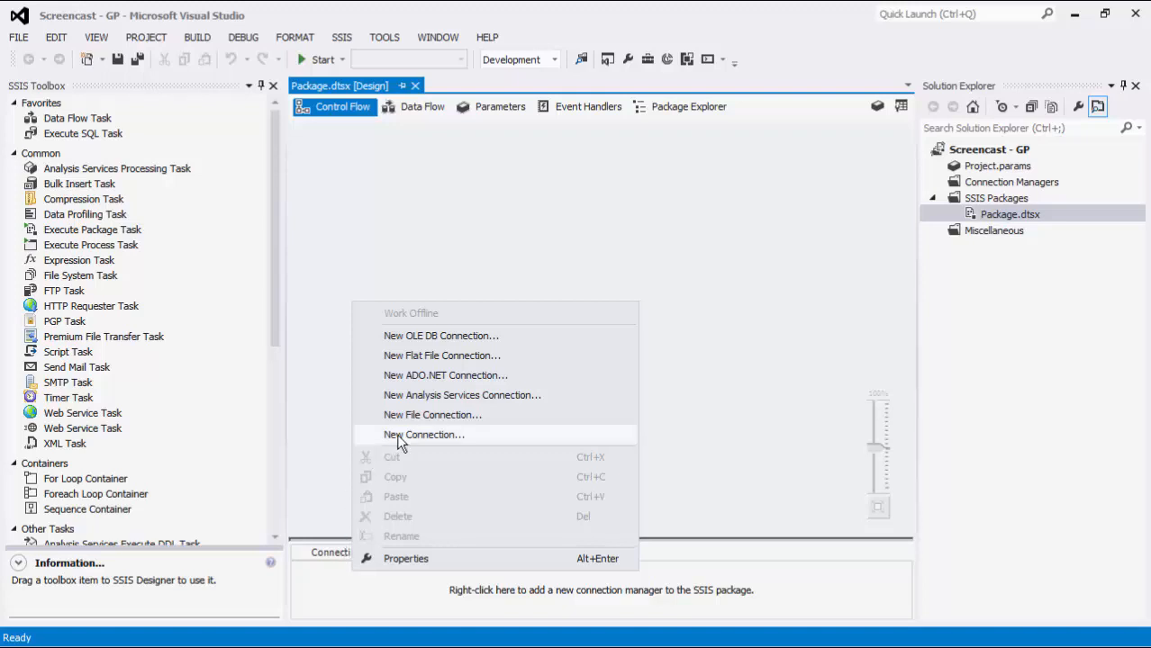
left_click(425, 434)
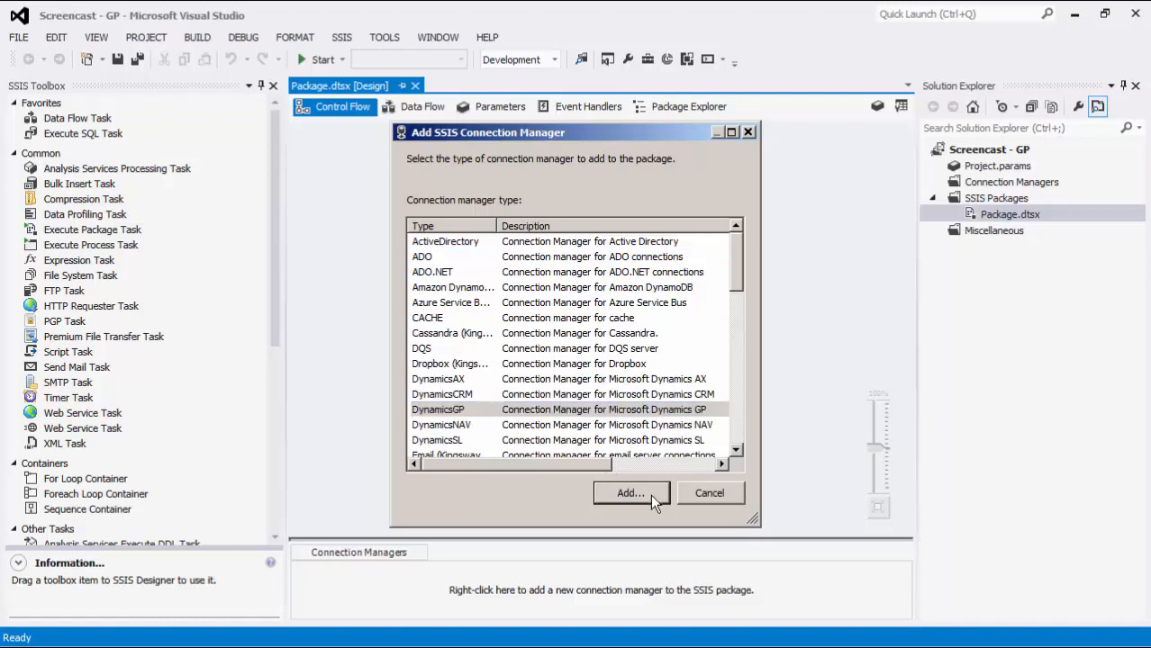
left_click(630, 494)
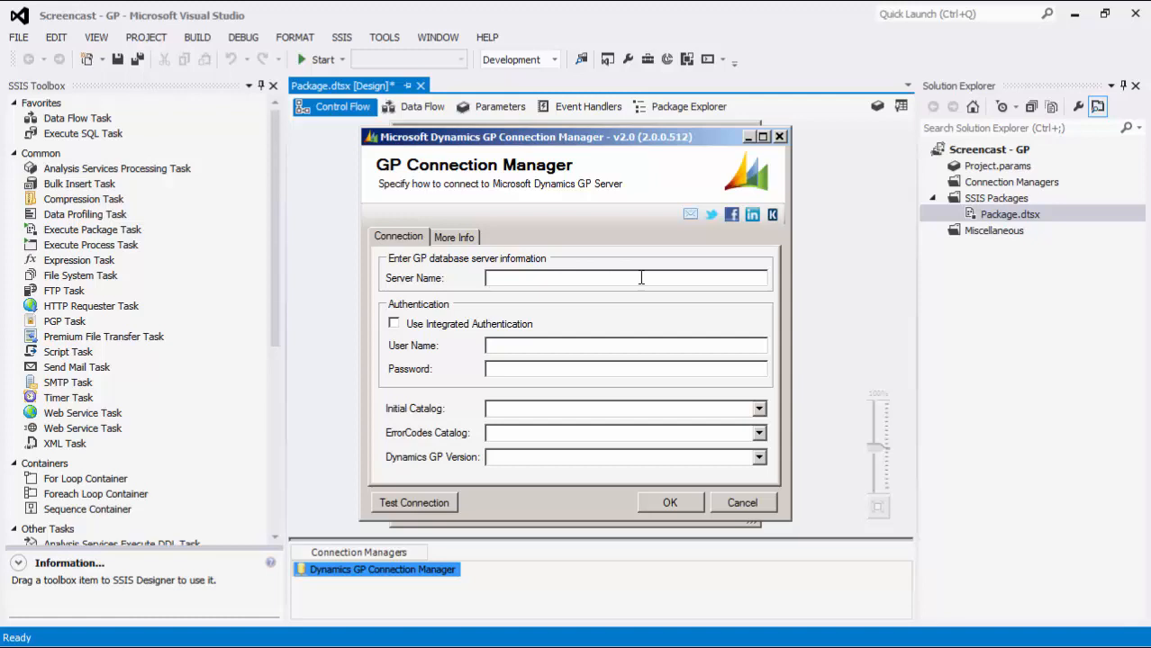
- Enter server 10.10.10.67, user sa, Initial Catalog TWO and ErrorCodes catalog DYNAMICS
type("10.10.10.67")
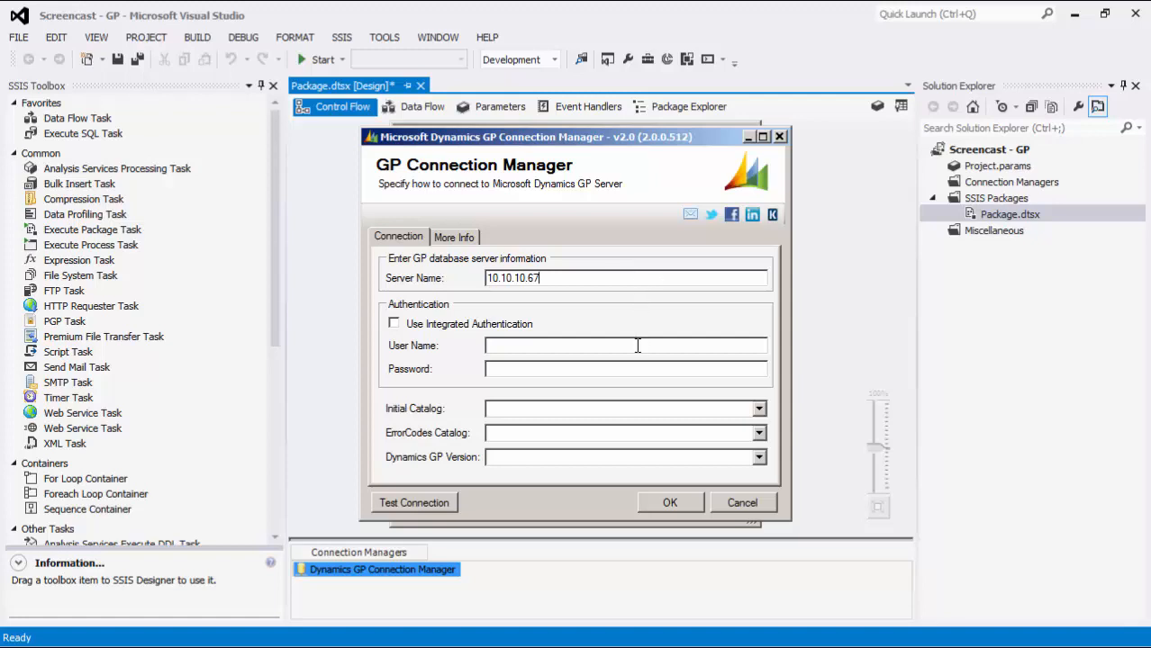
type("sa")
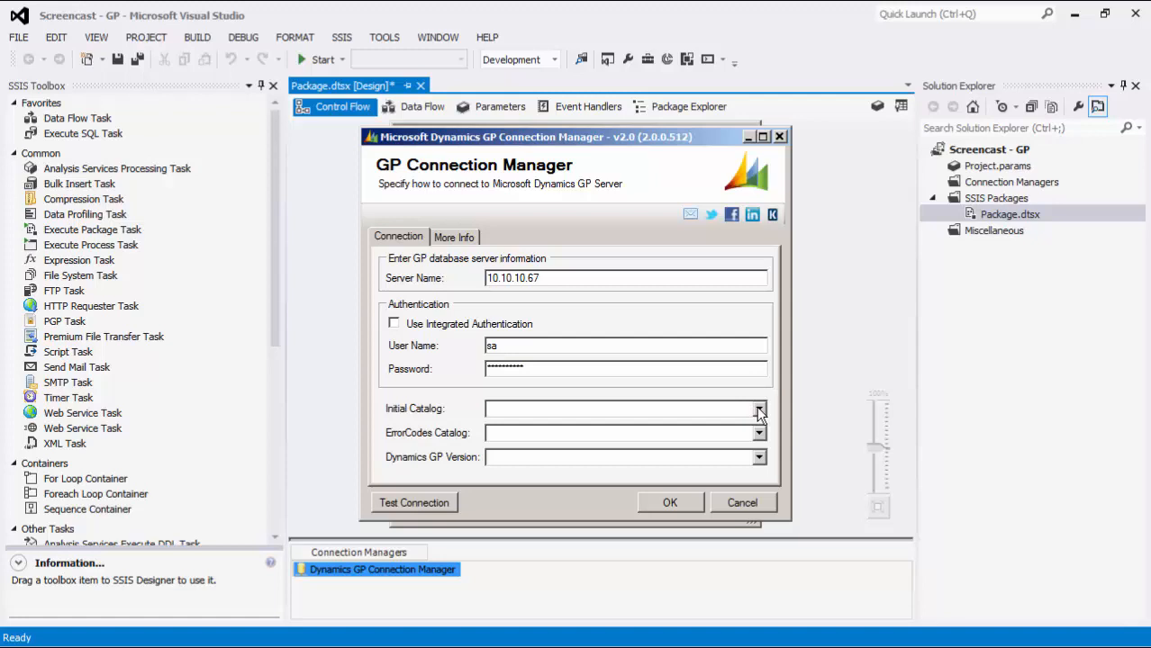
type("TWO")
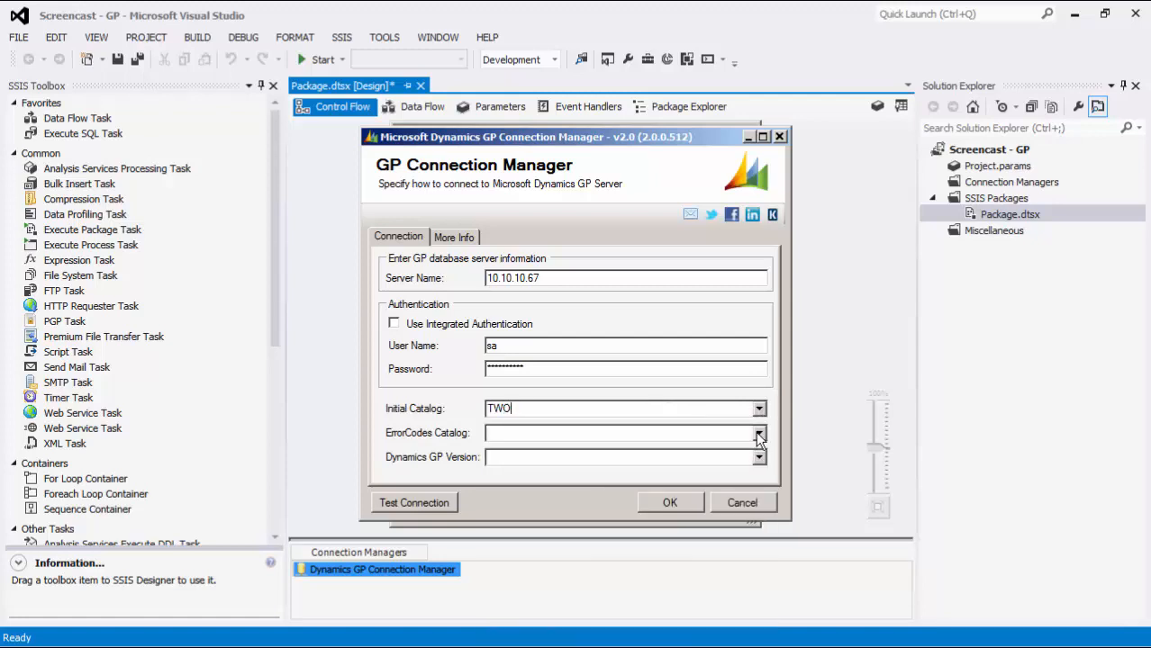
left_click(759, 432)
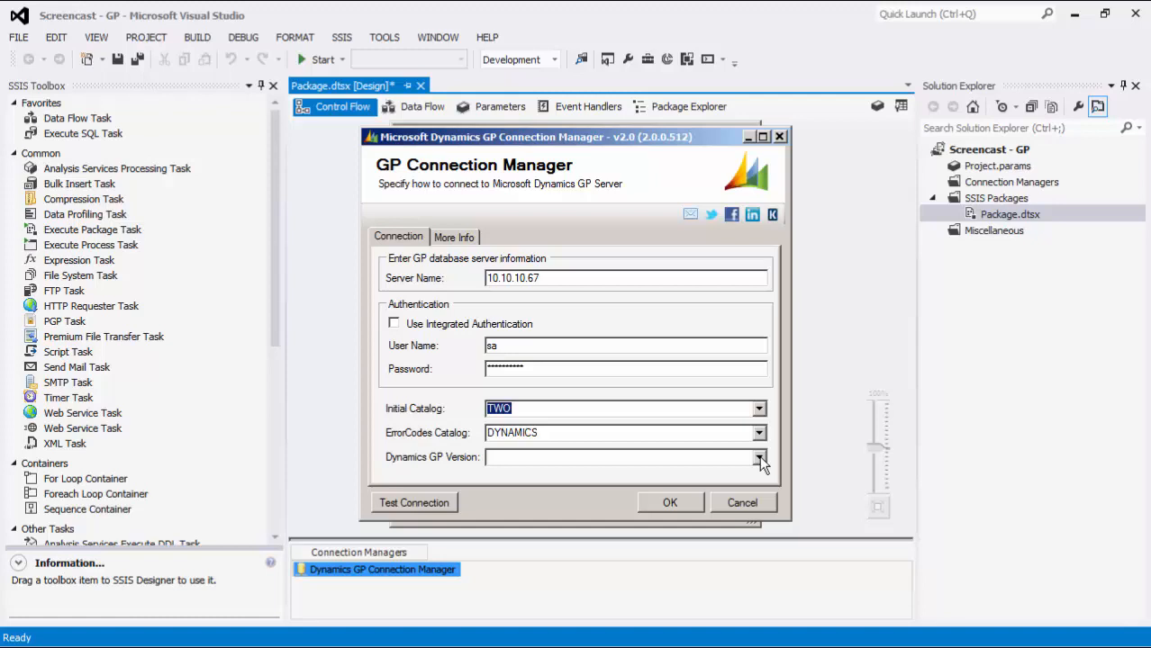
- Set Dynamics GP version 2016 and test the connection successfully
left_click(760, 458)
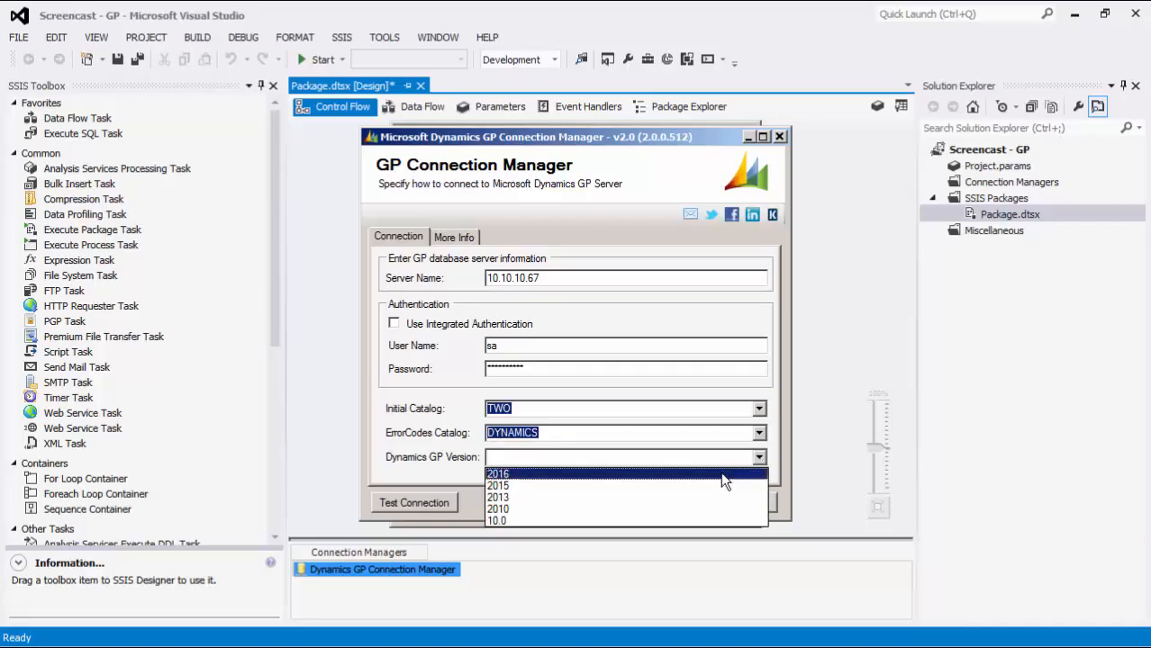
left_click(497, 473)
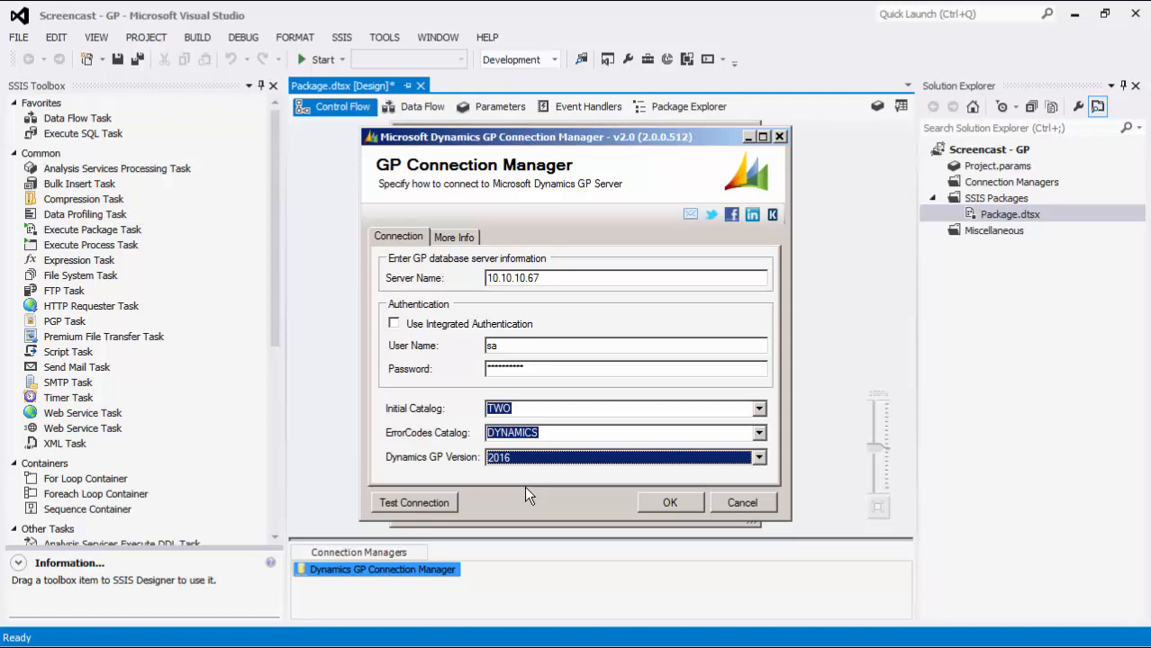
left_click(414, 502)
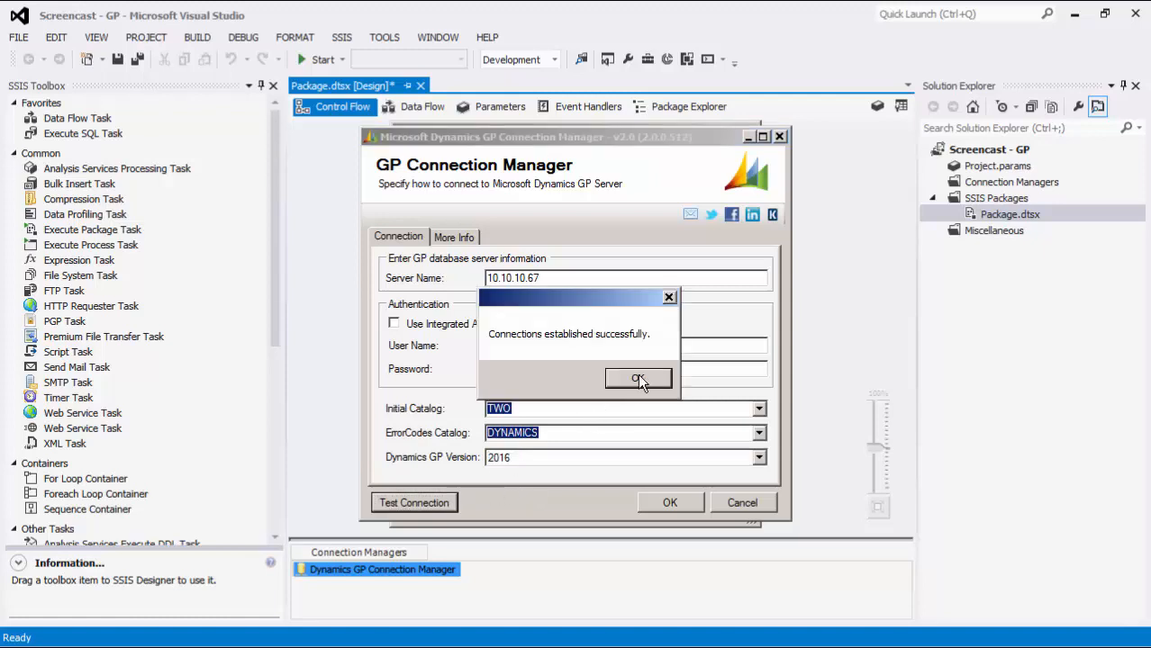
left_click(637, 378)
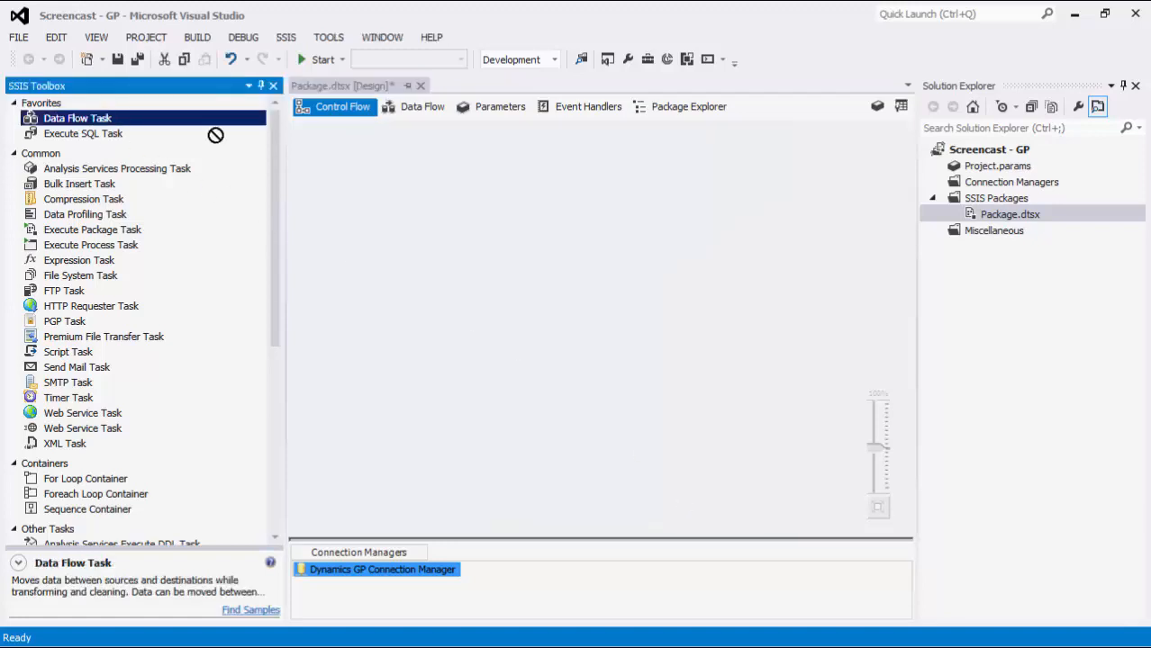
- Add a Data Flow Task and place a Dynamics GP Source on its design surface
left_click_drag(78, 117, 454, 178)
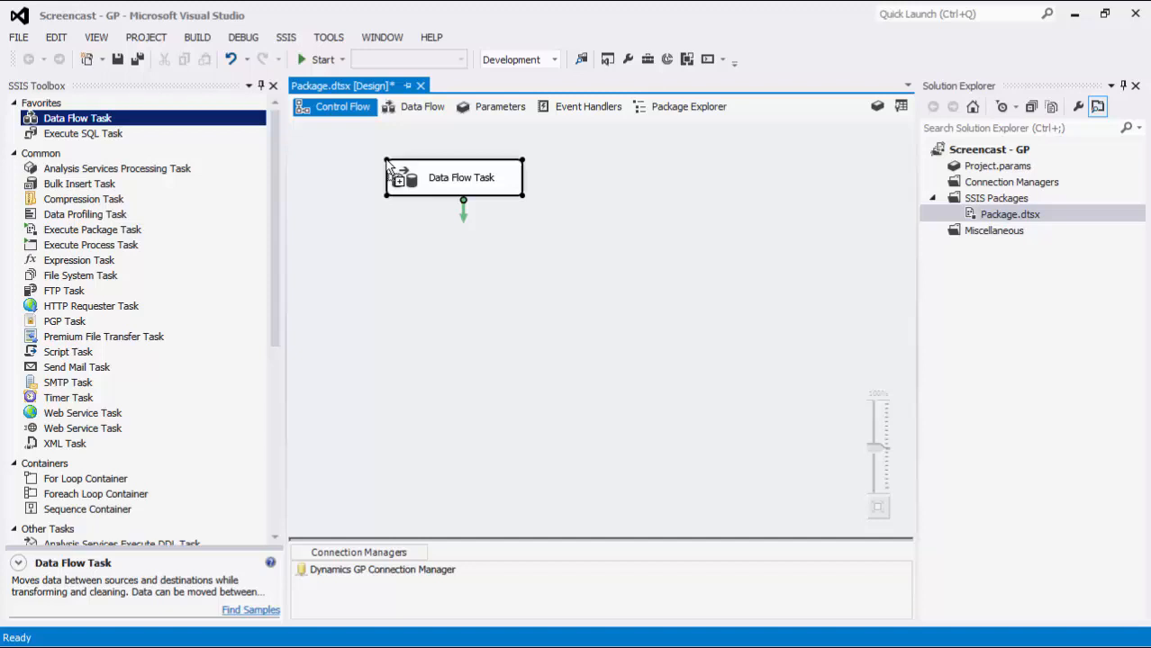
double_click(461, 178)
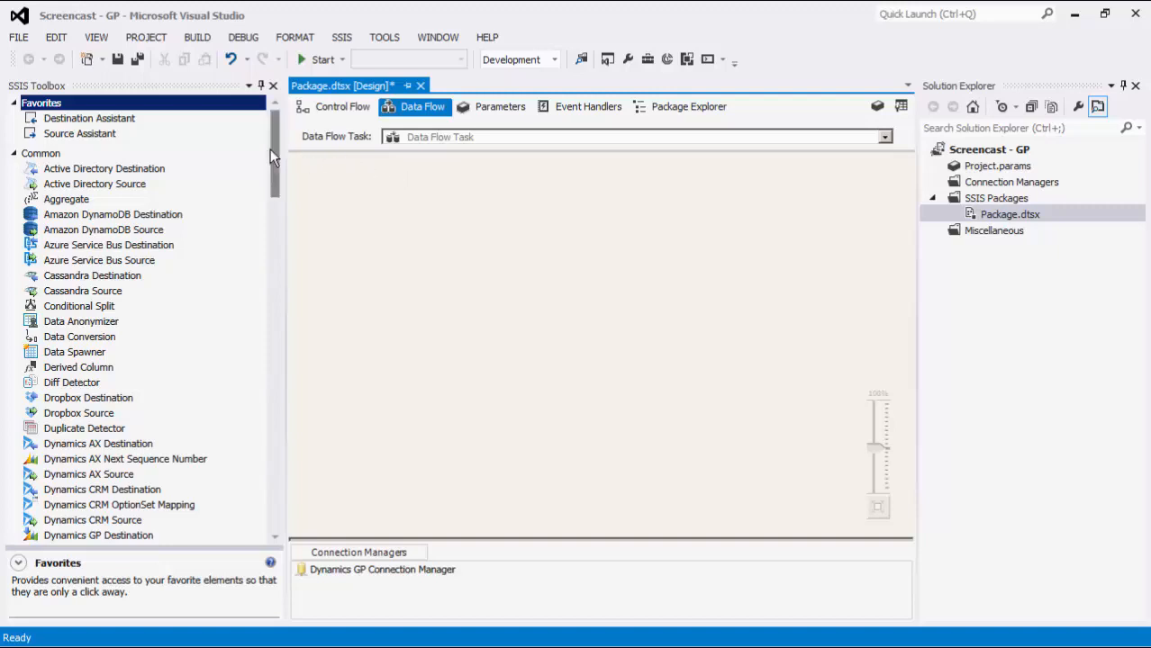
scroll("down", 3)
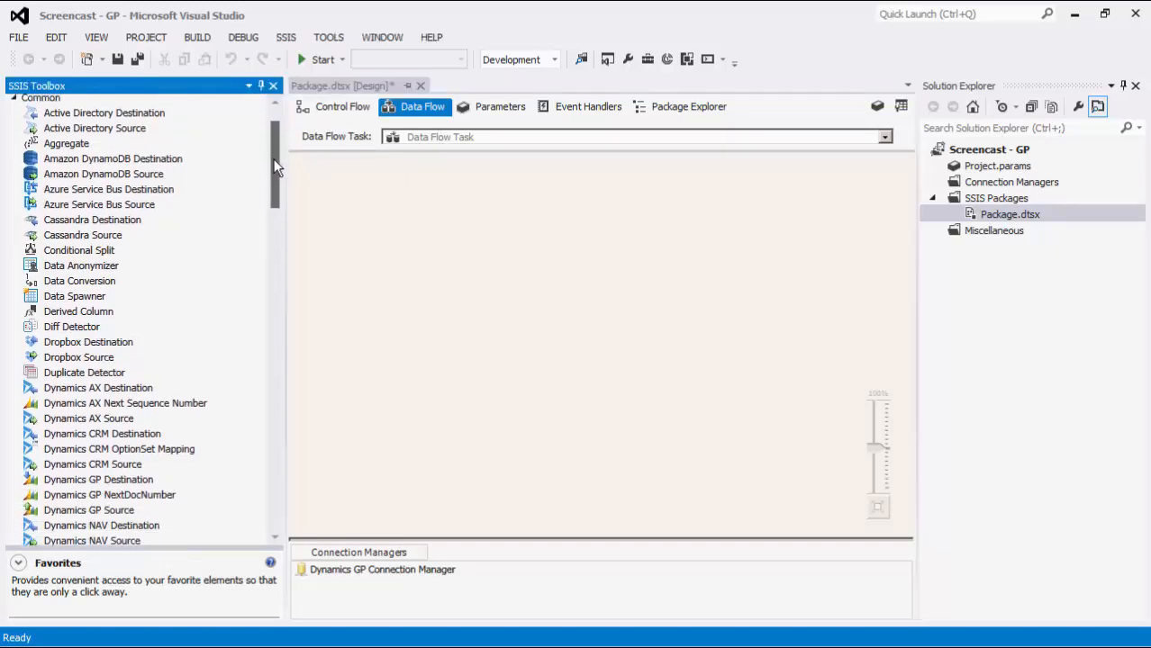
scroll("down", 3)
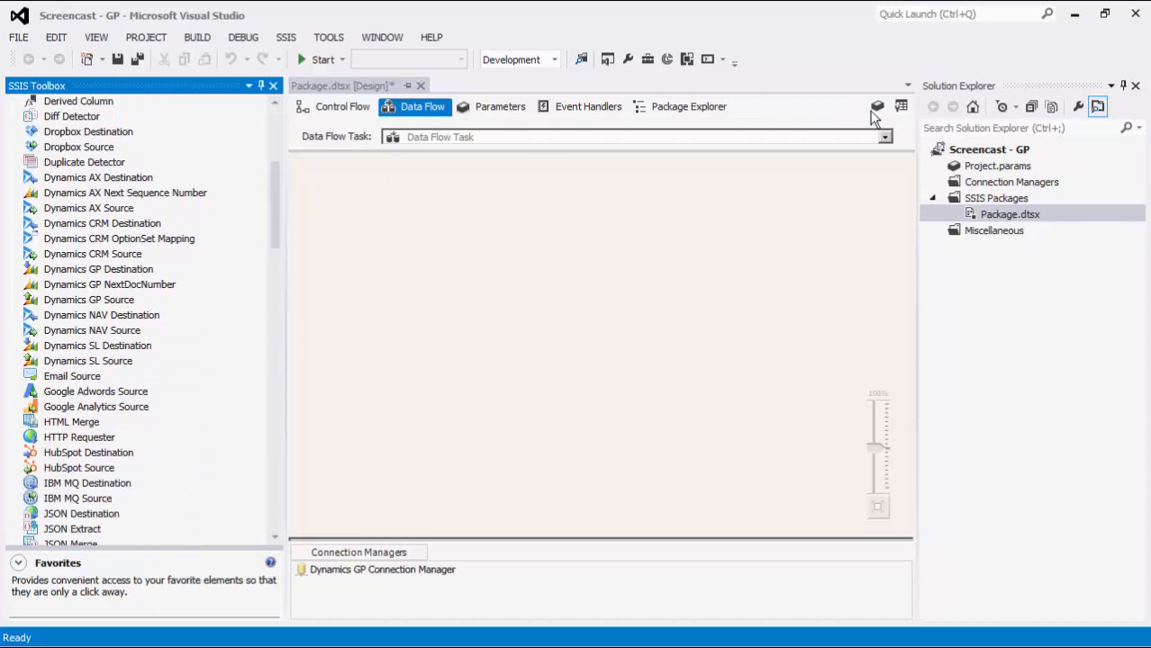
mouse_move(900, 106)
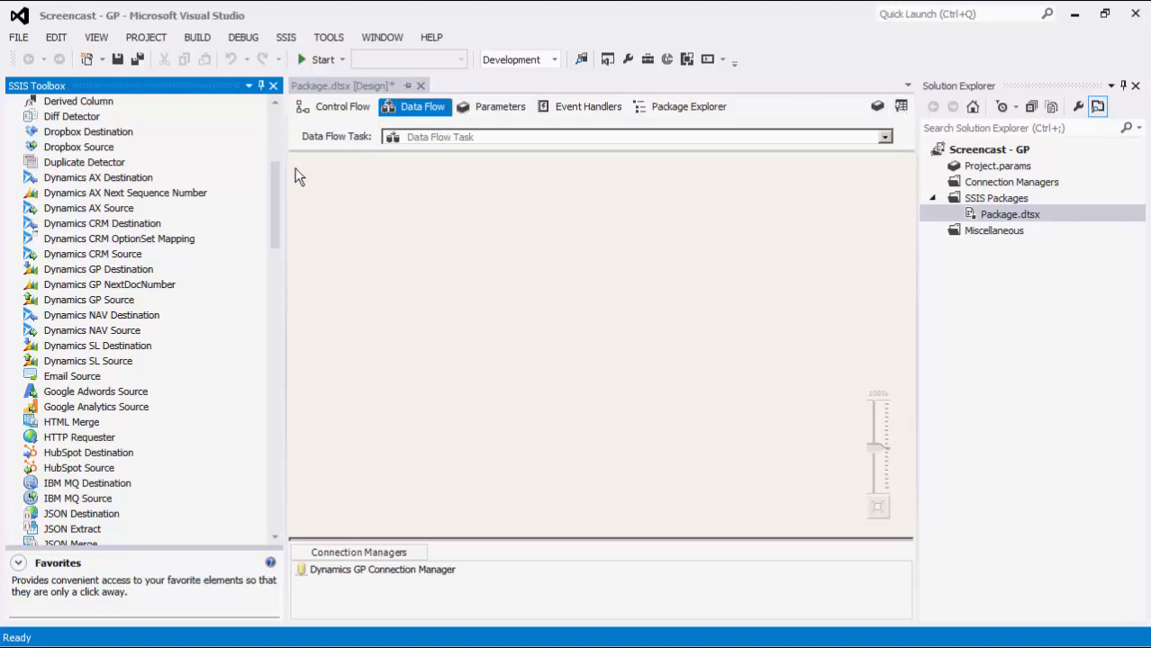
mouse_move(122, 306)
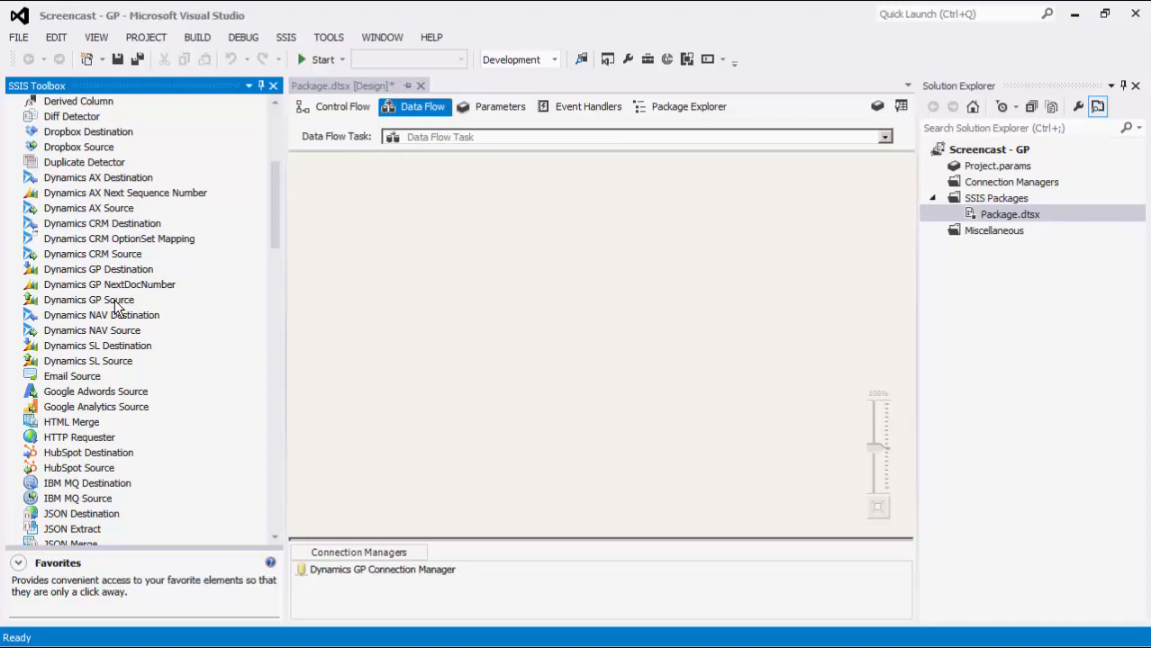
mouse_move(146, 304)
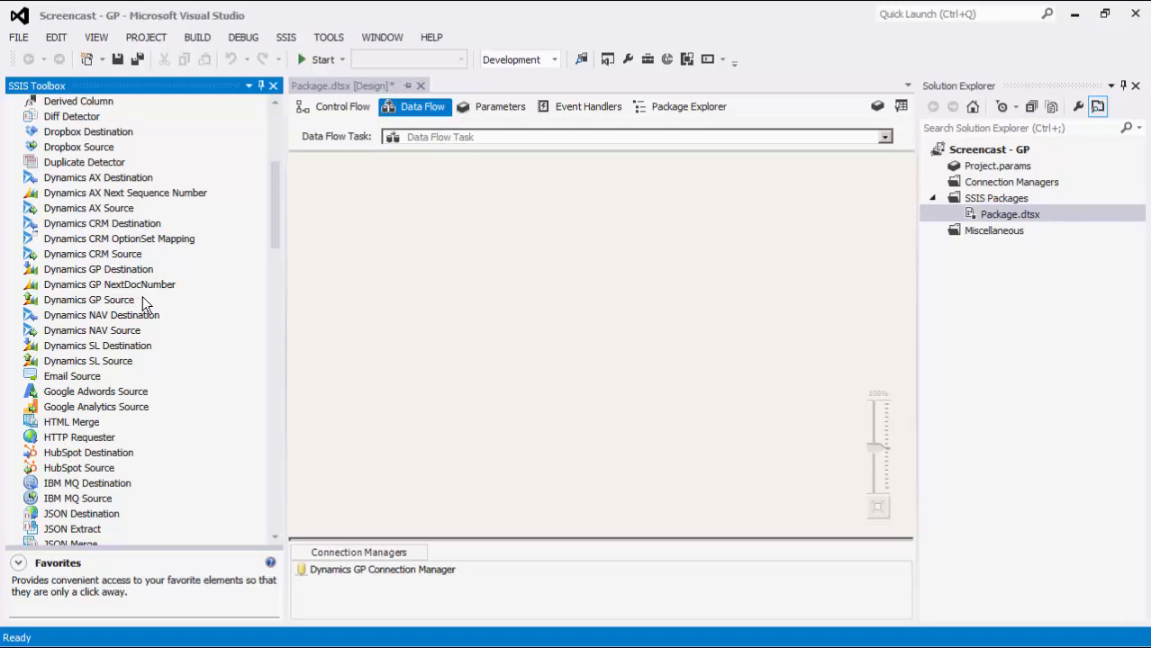
left_click(89, 299)
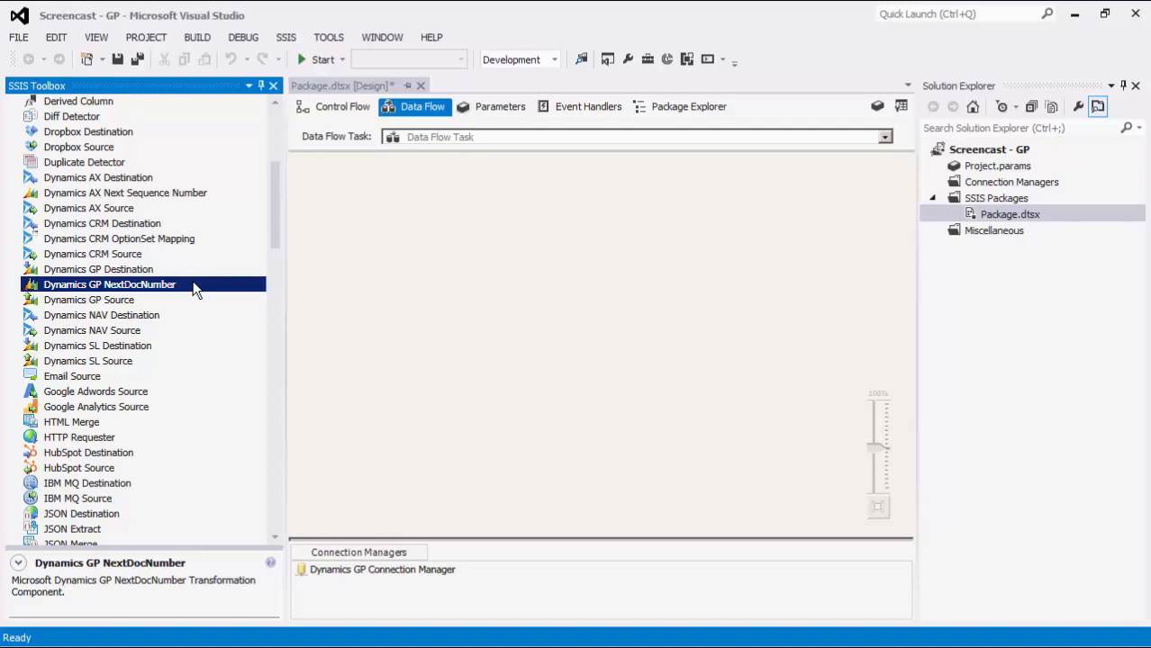
left_click(88, 299)
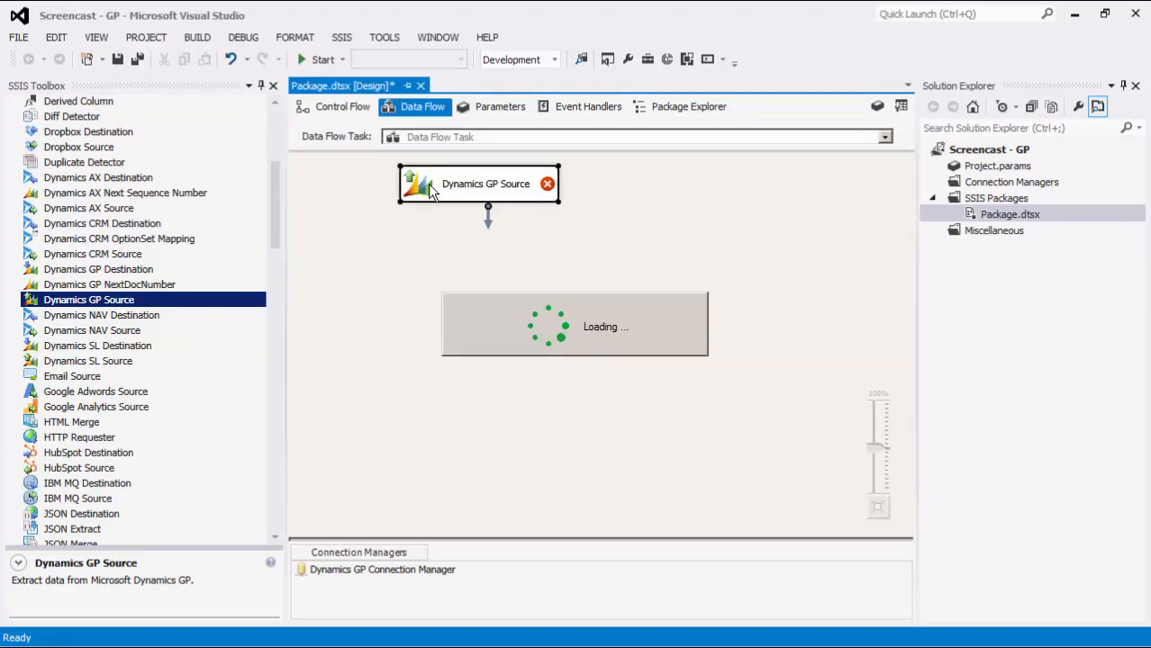
- Point the Dynamics GP Source at the GP connection manager and try the SQLQuery source type
double_click(486, 184)
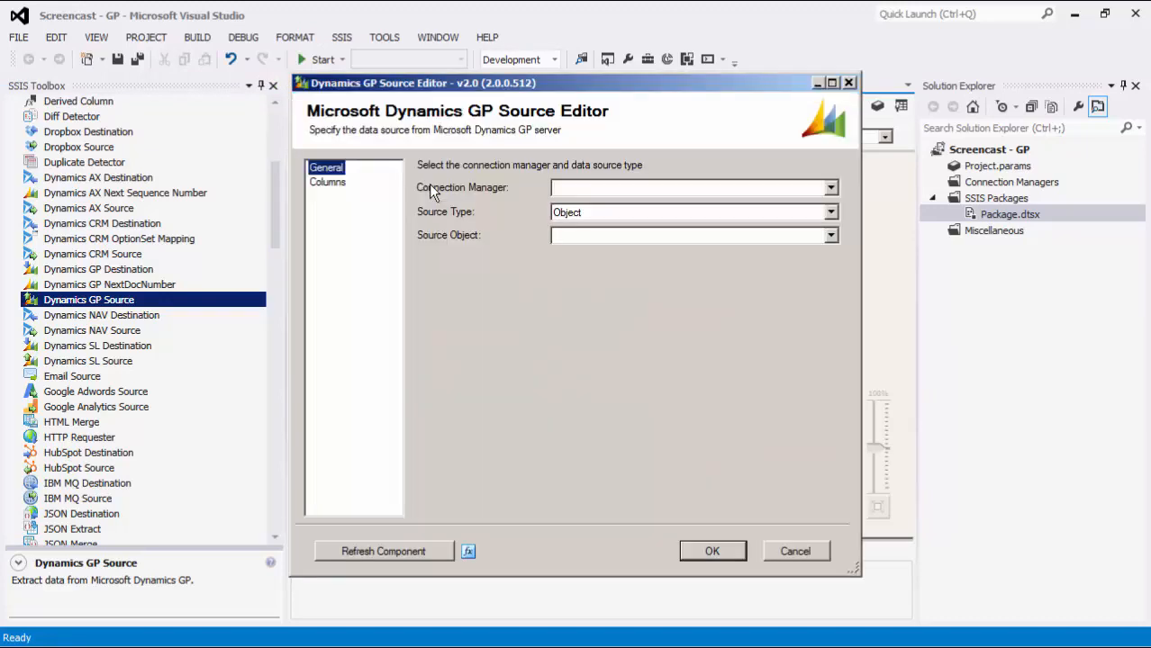
mouse_move(713, 196)
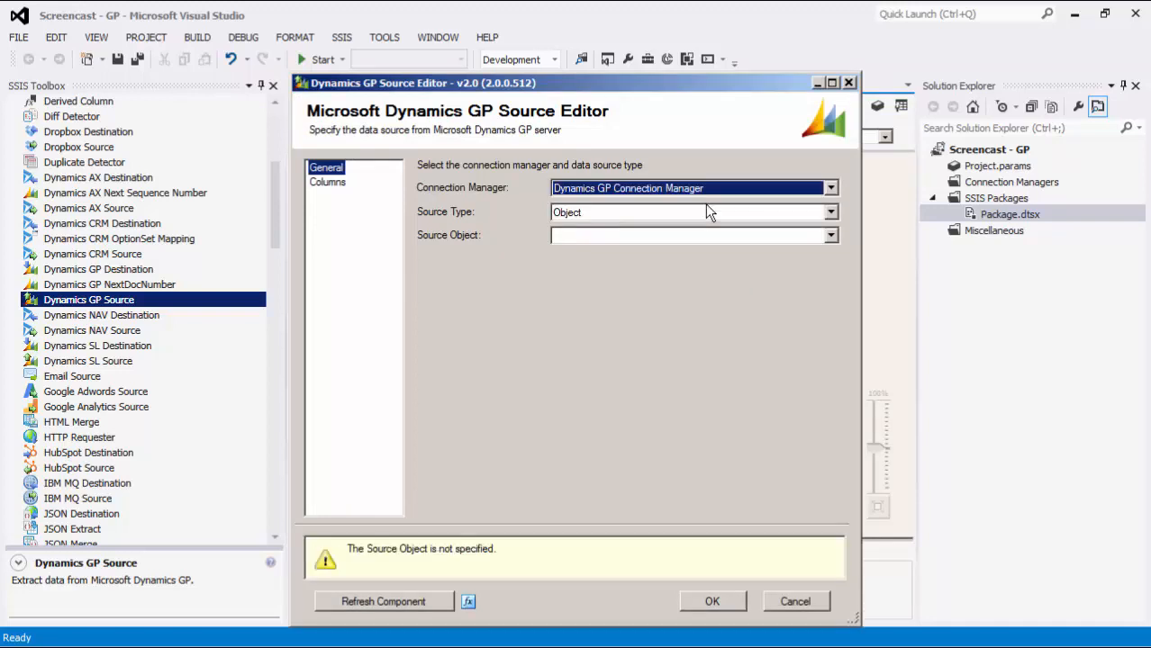
left_click(829, 212)
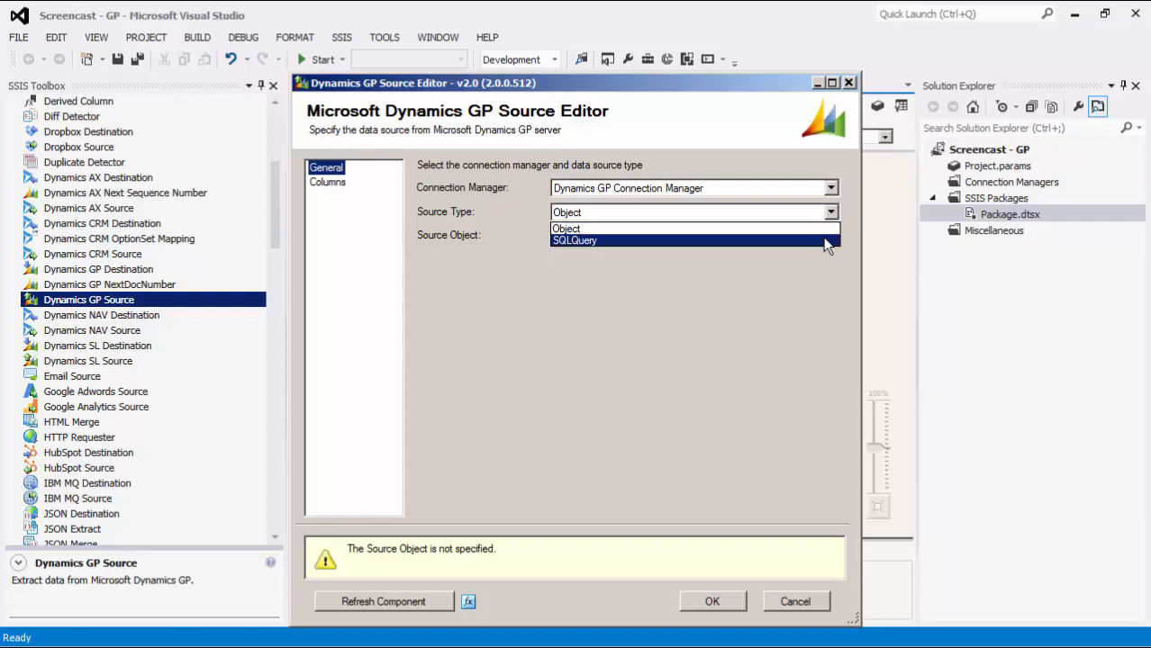
left_click(574, 242)
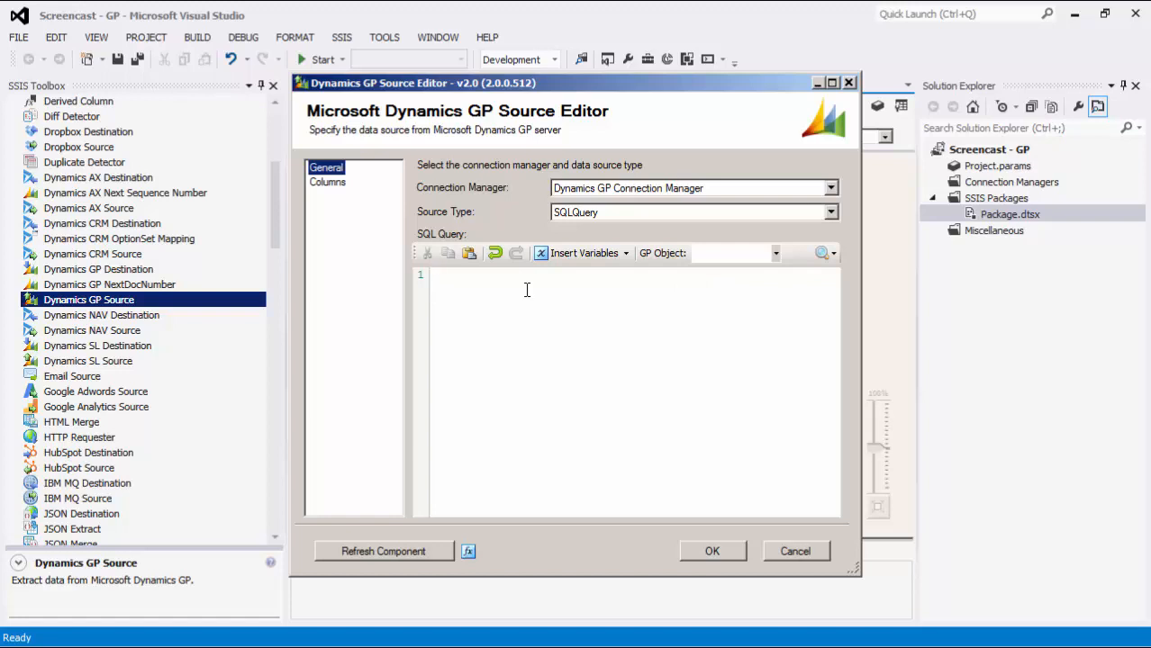
left_click(436, 274)
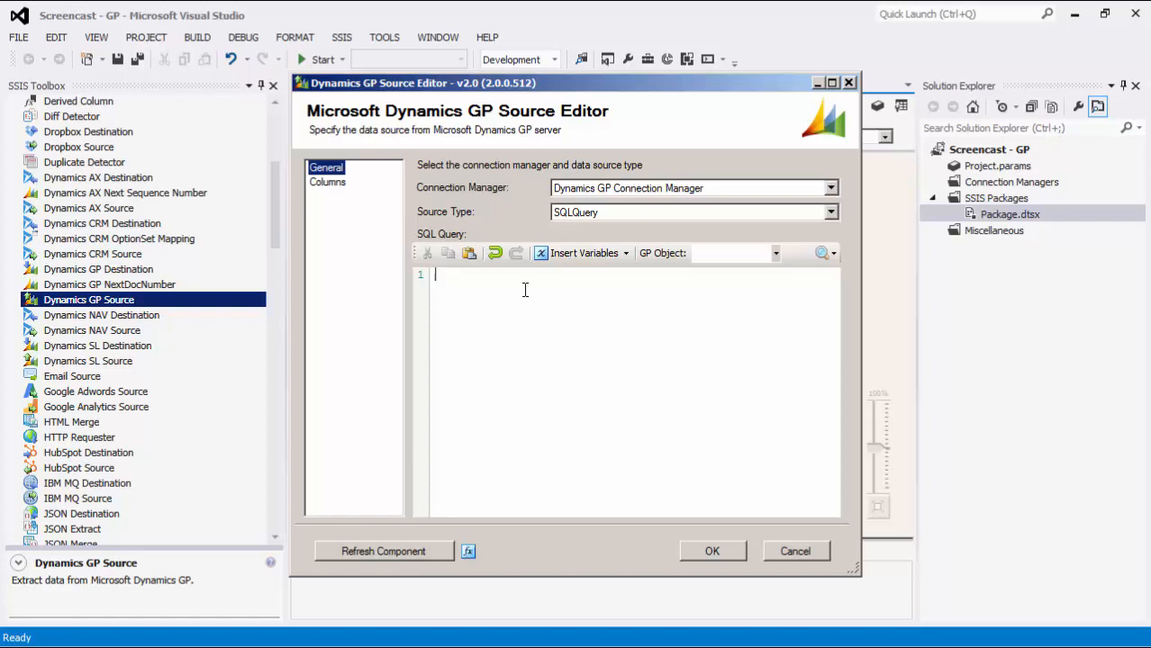
mouse_move(580, 252)
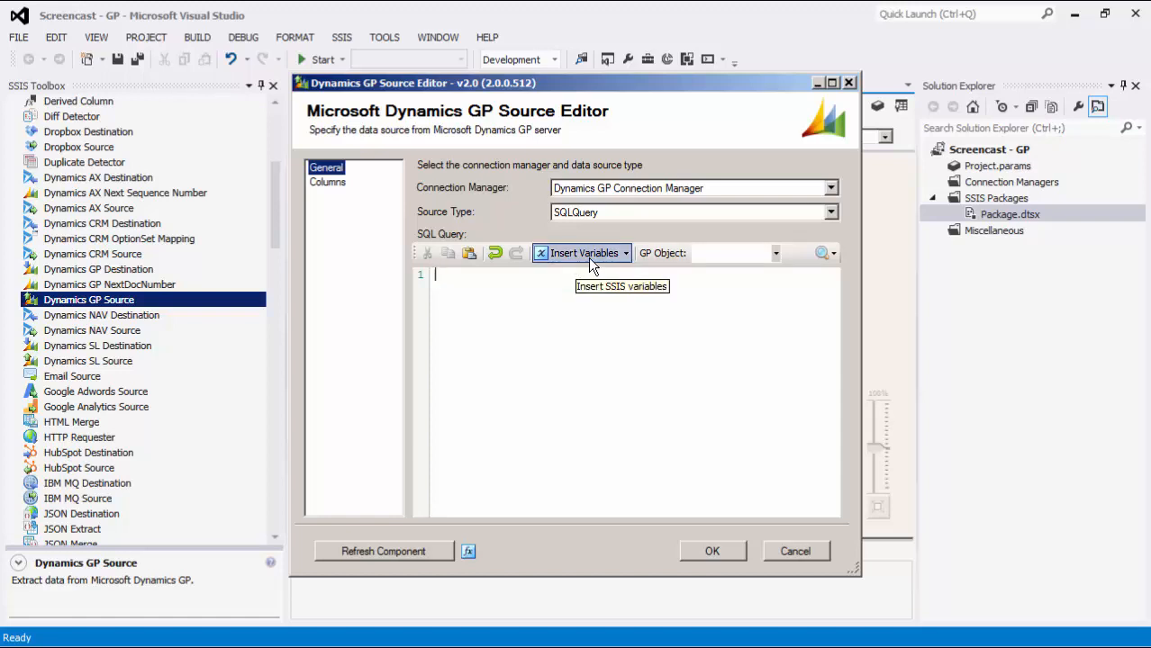
left_click(829, 213)
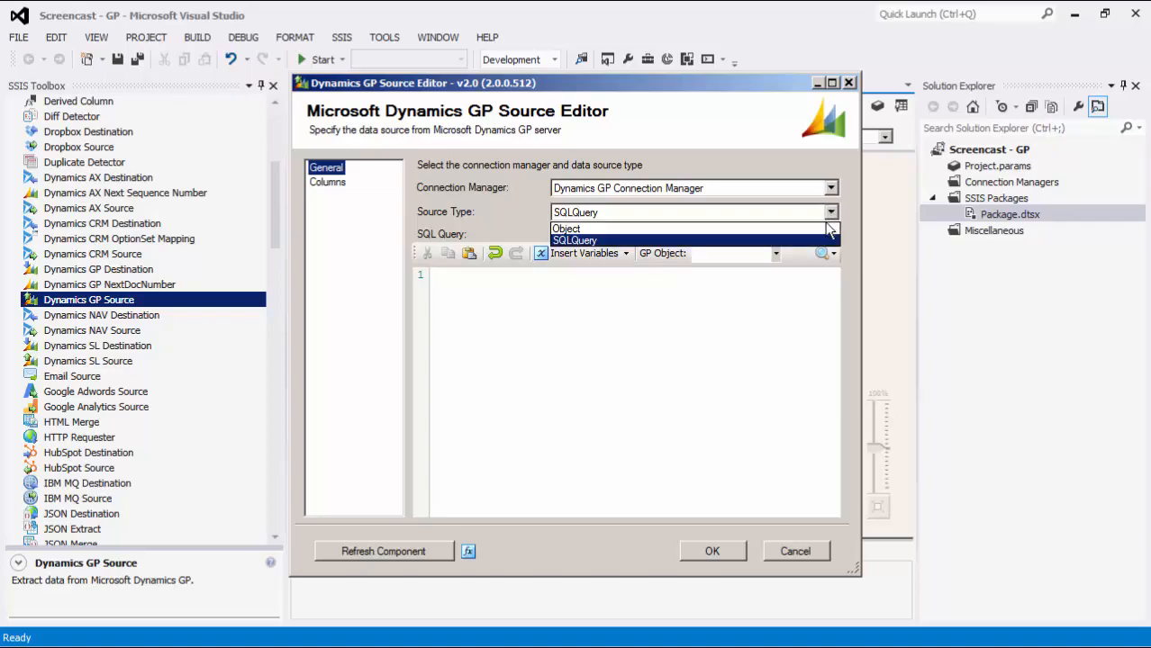
- Set source type Object reading Sales Transaction Work (SOP_HDR_WORK) and view its columns
left_click(565, 229)
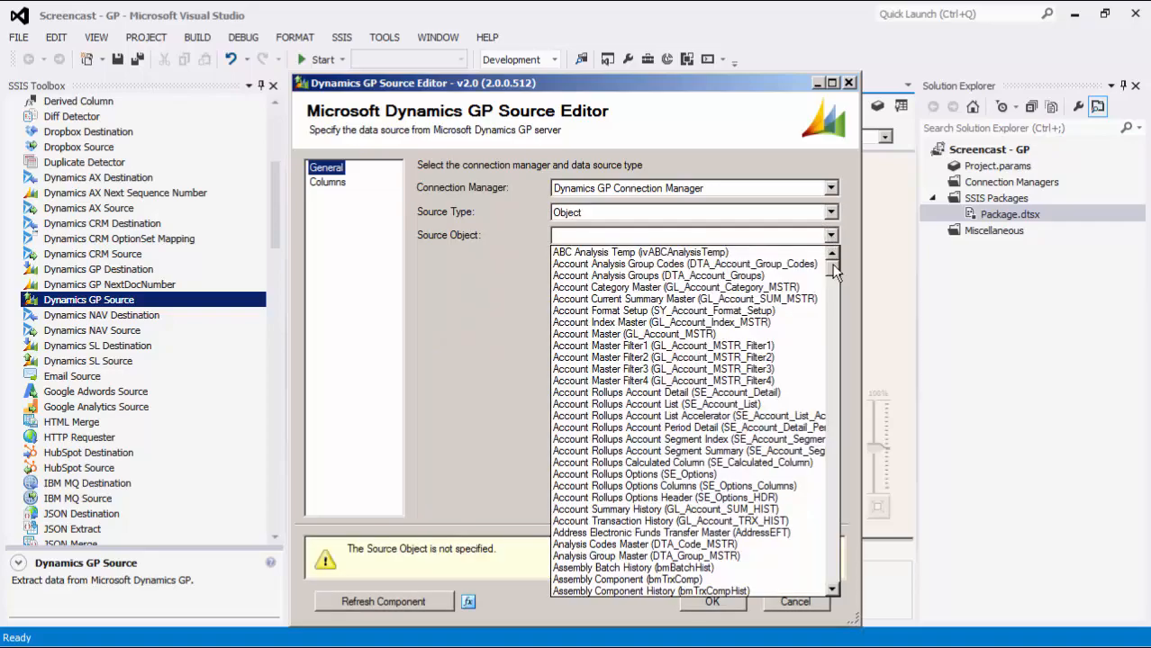
scroll("down", 3)
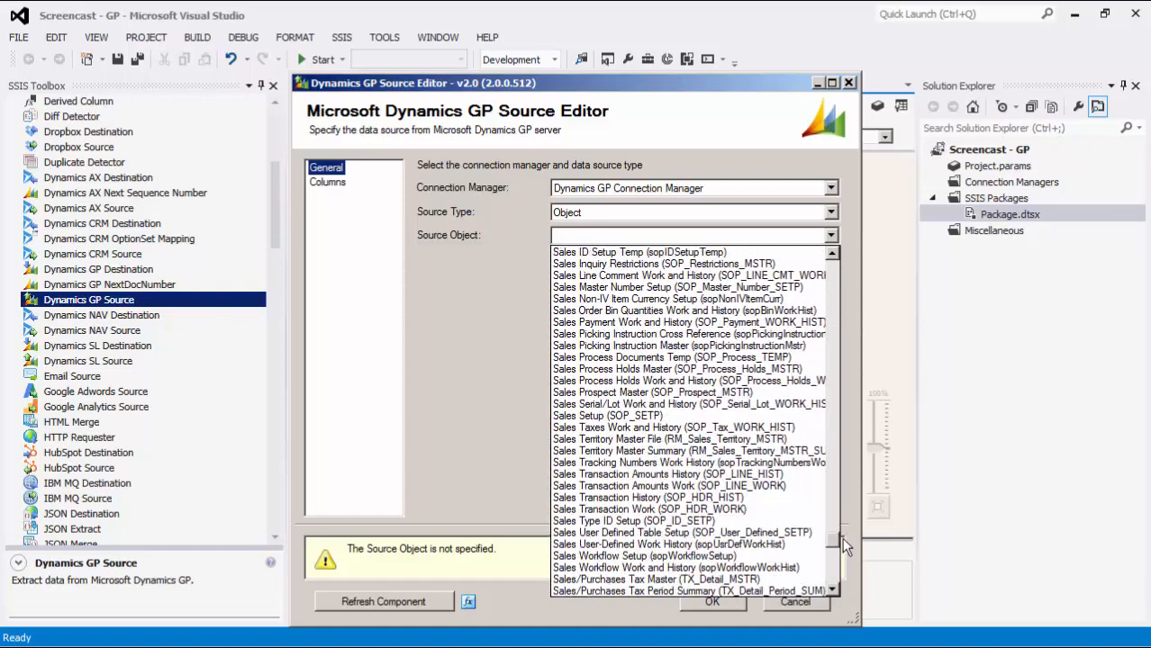
left_click(648, 507)
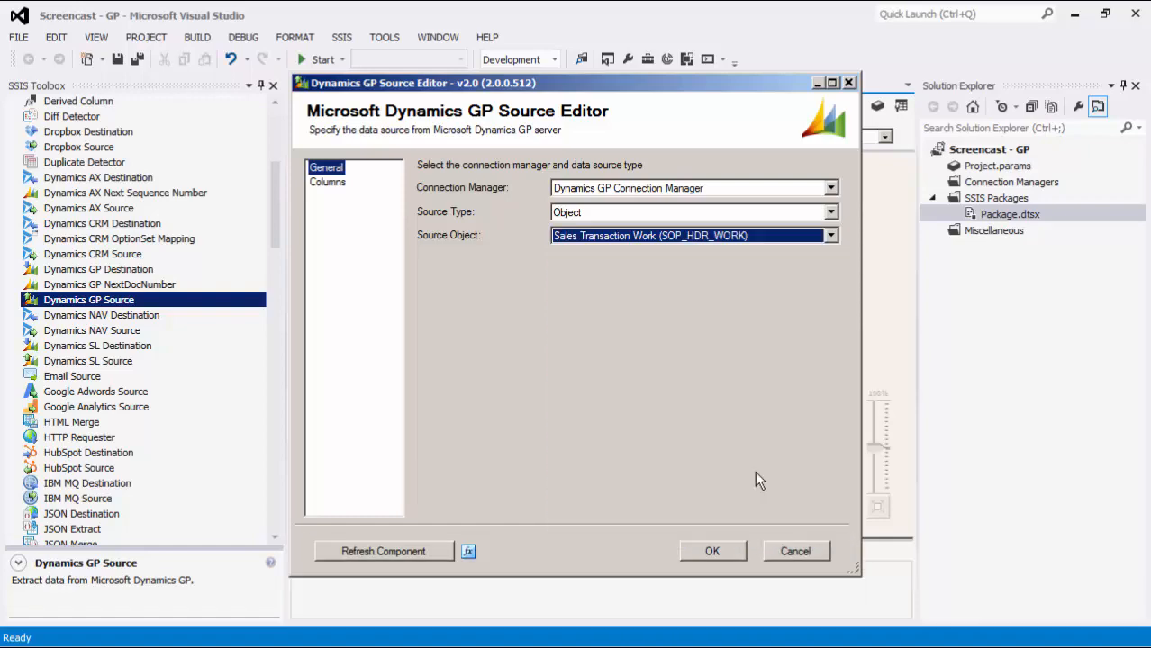
mouse_move(489, 272)
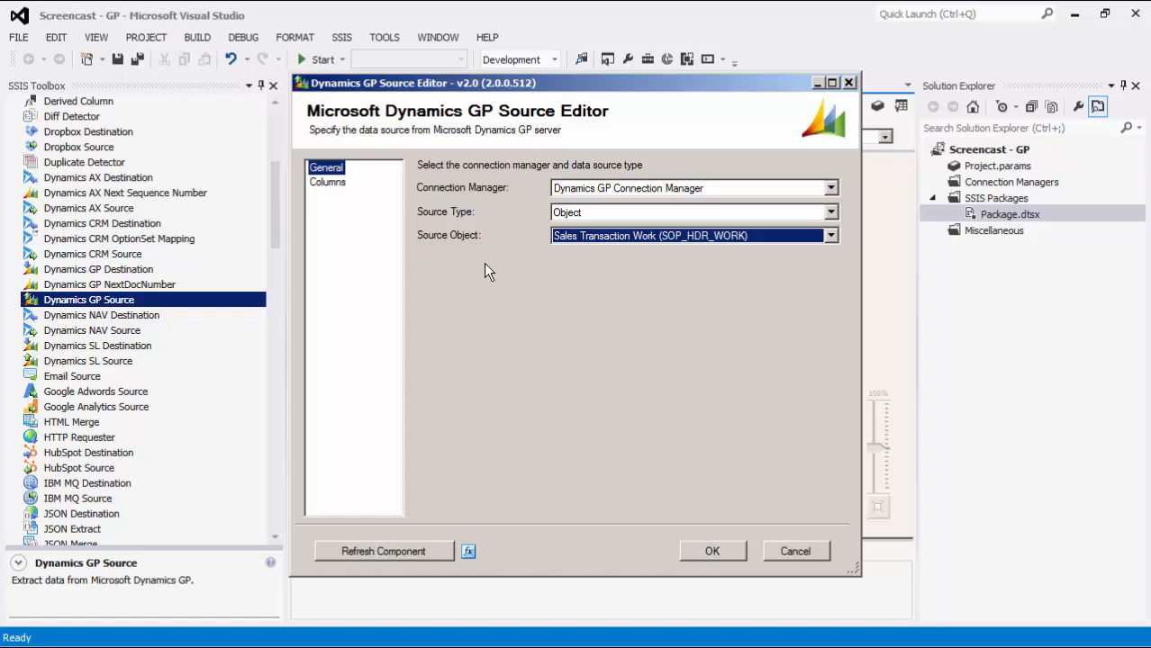
left_click(328, 182)
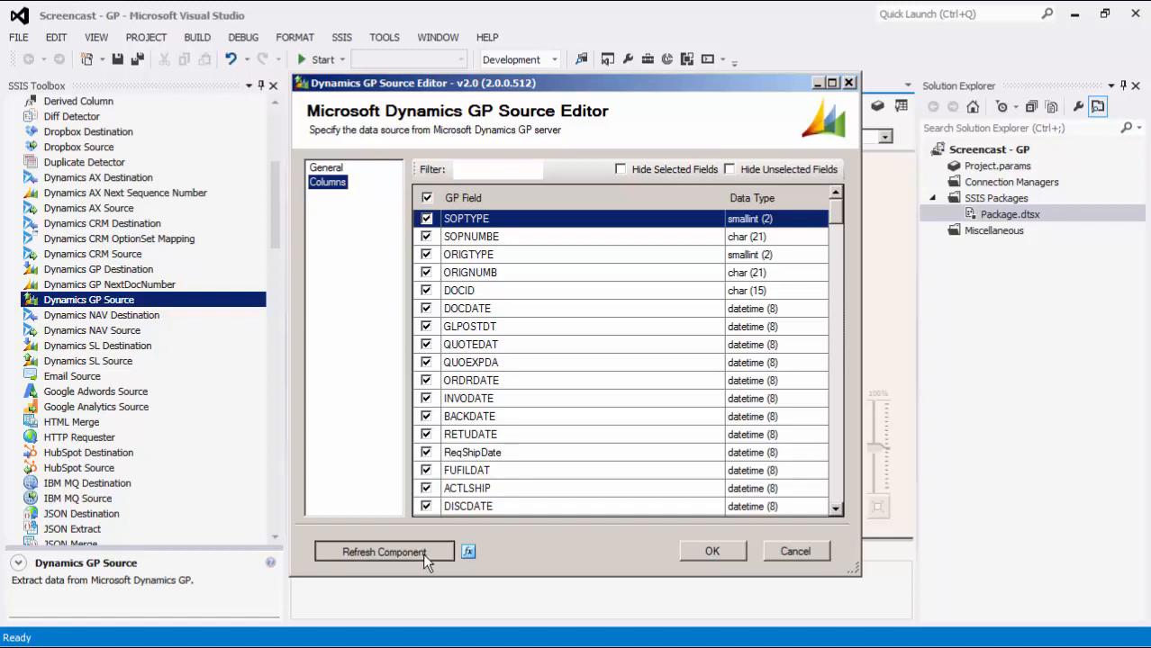
- Refresh the component's column metadata (191 fields) and save the source settings
left_click(383, 551)
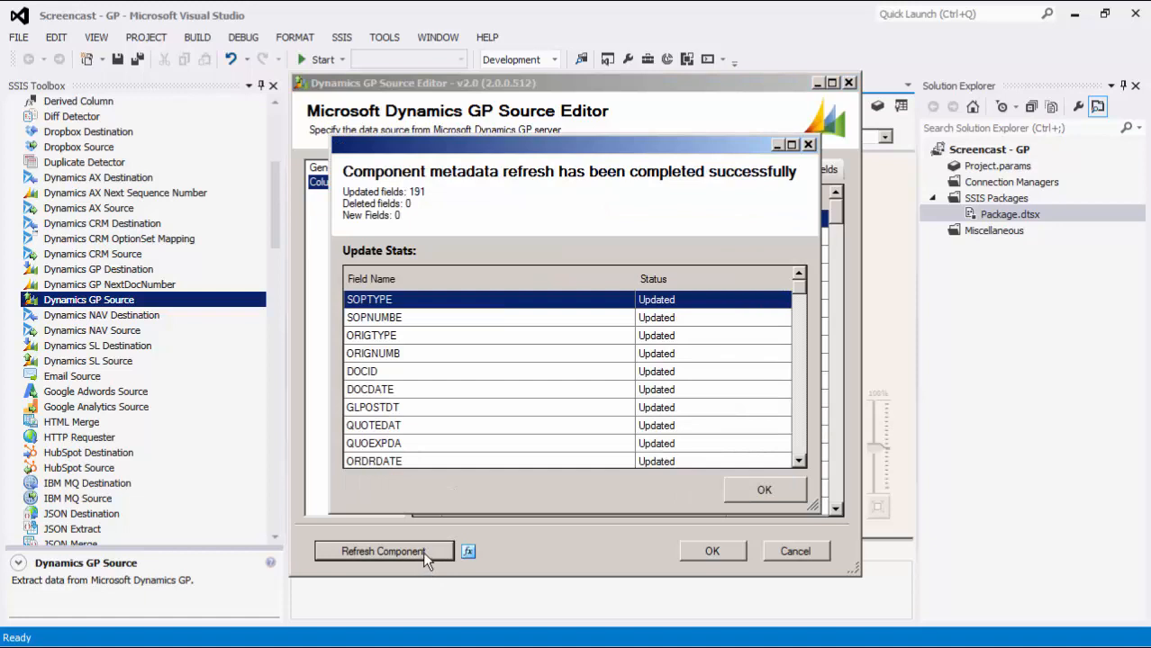
left_click(384, 551)
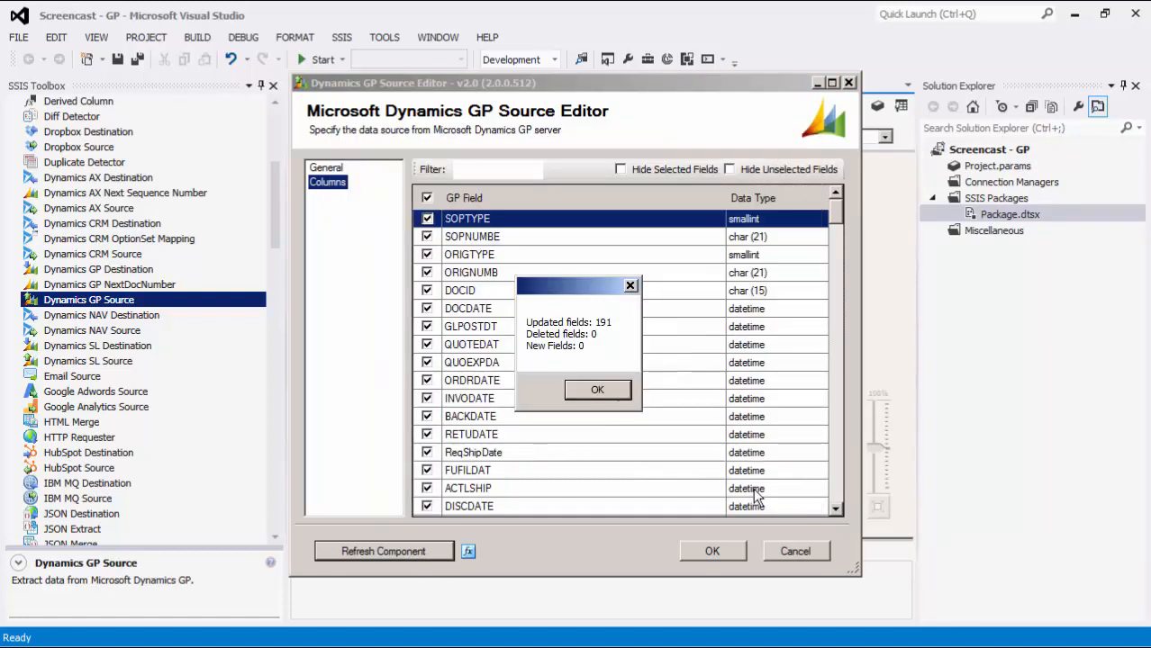
left_click(598, 389)
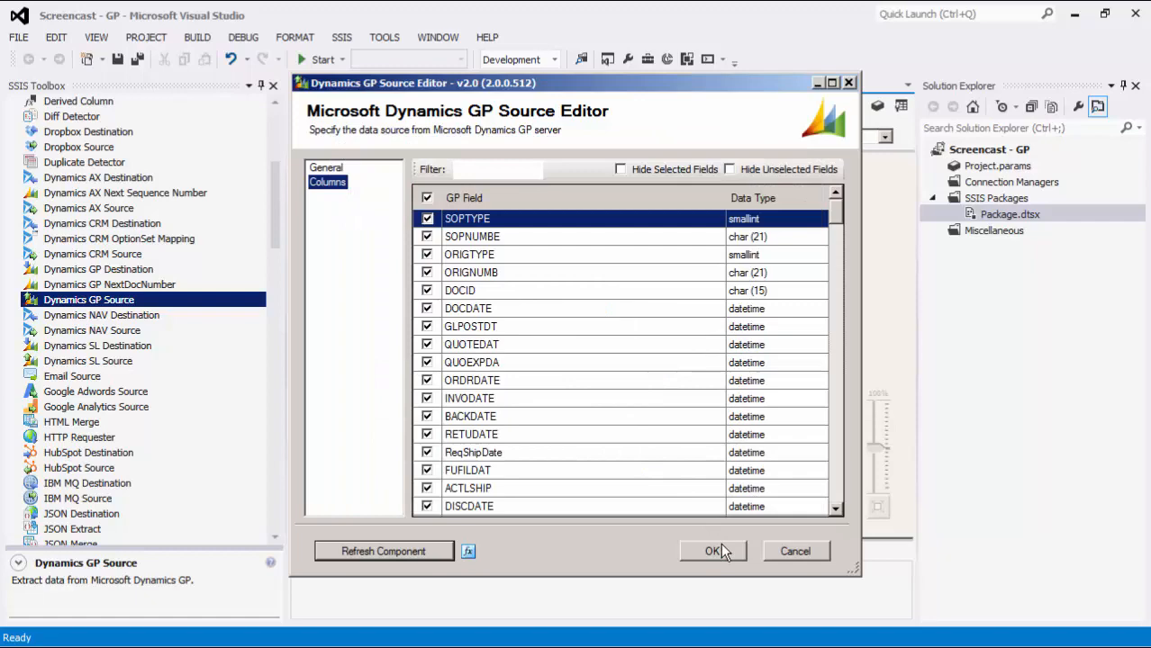
left_click(713, 551)
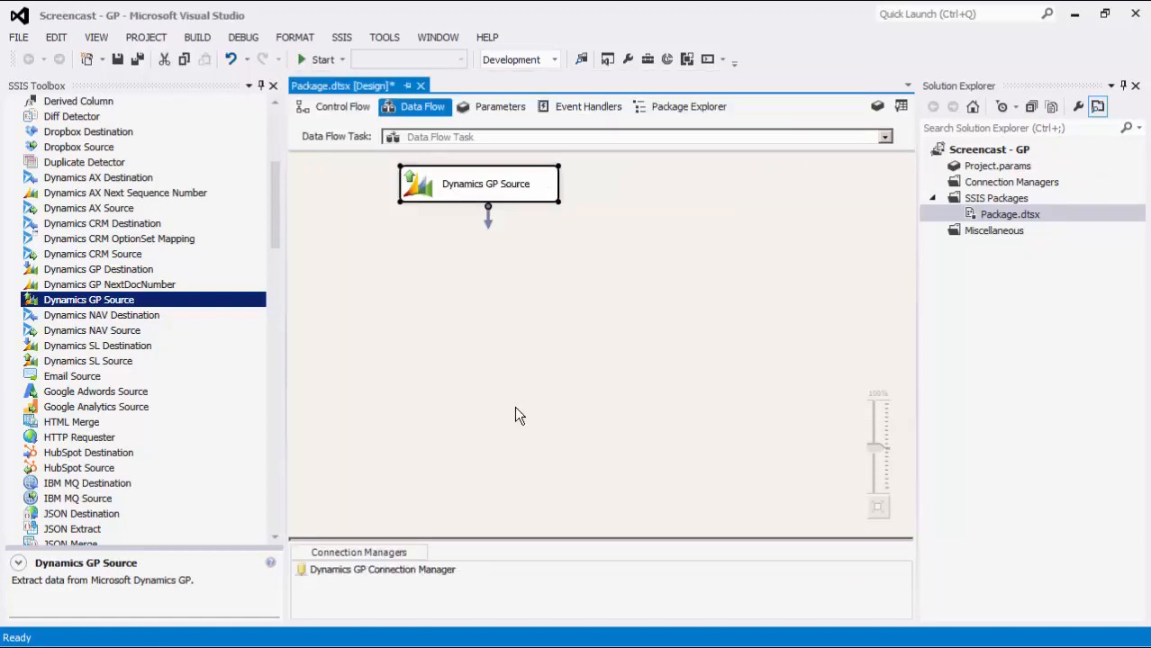
- Execute the data flow into a DataReader destination (77 rows) and stop debugging
scroll("down", 3)
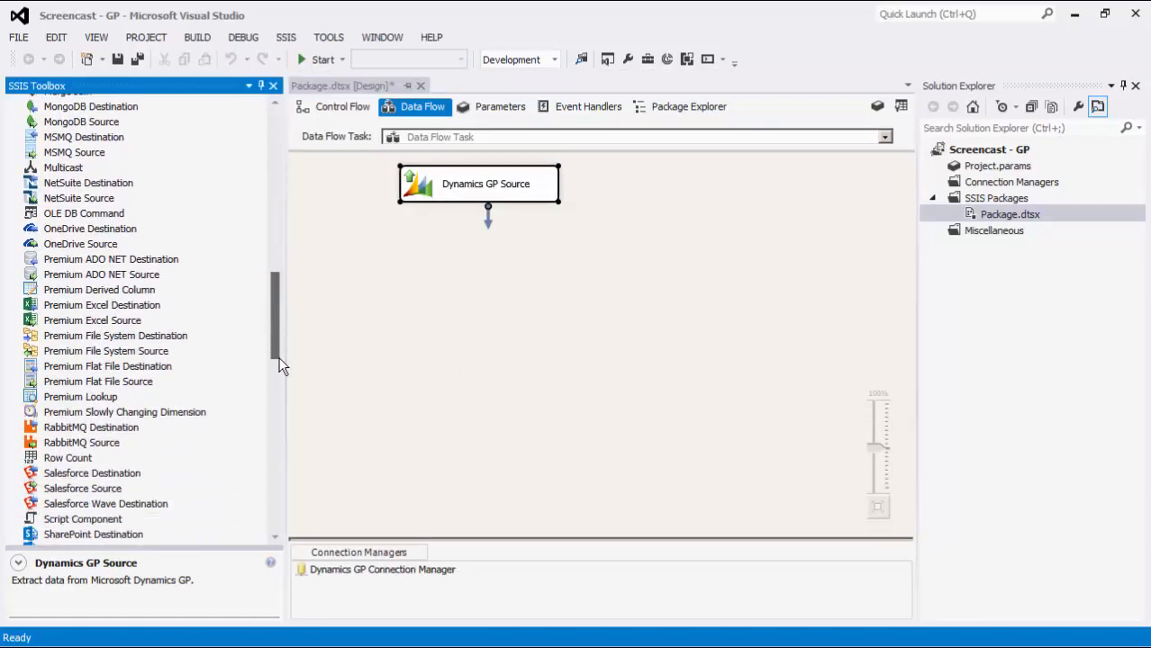
scroll("down", 3)
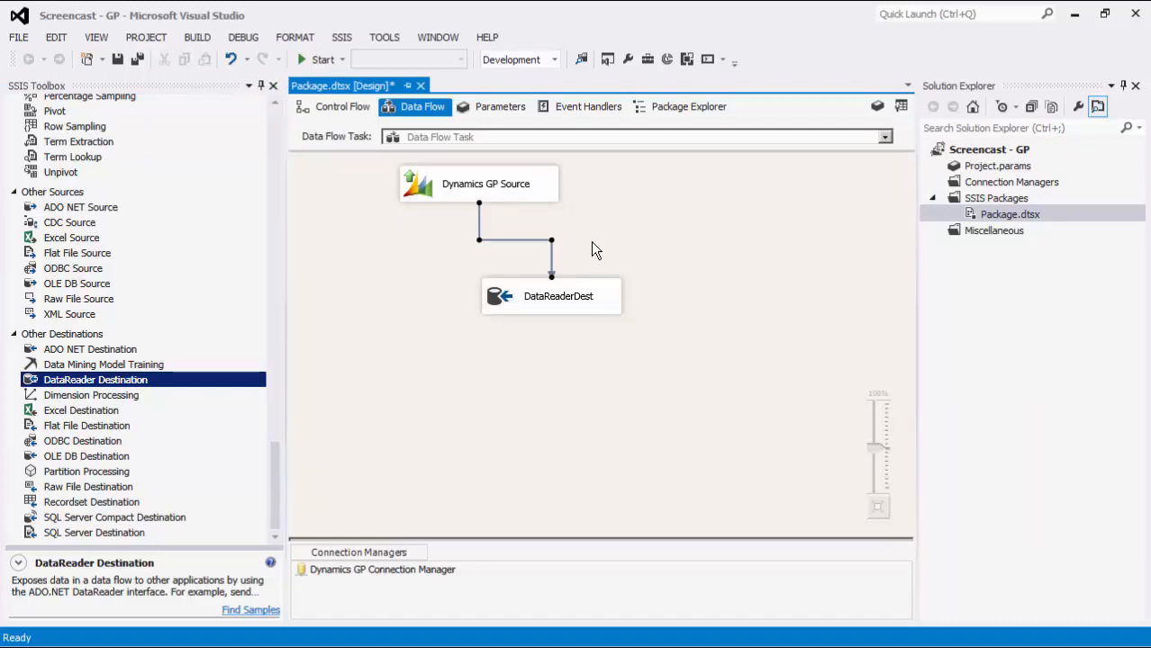
right_click(594, 249)
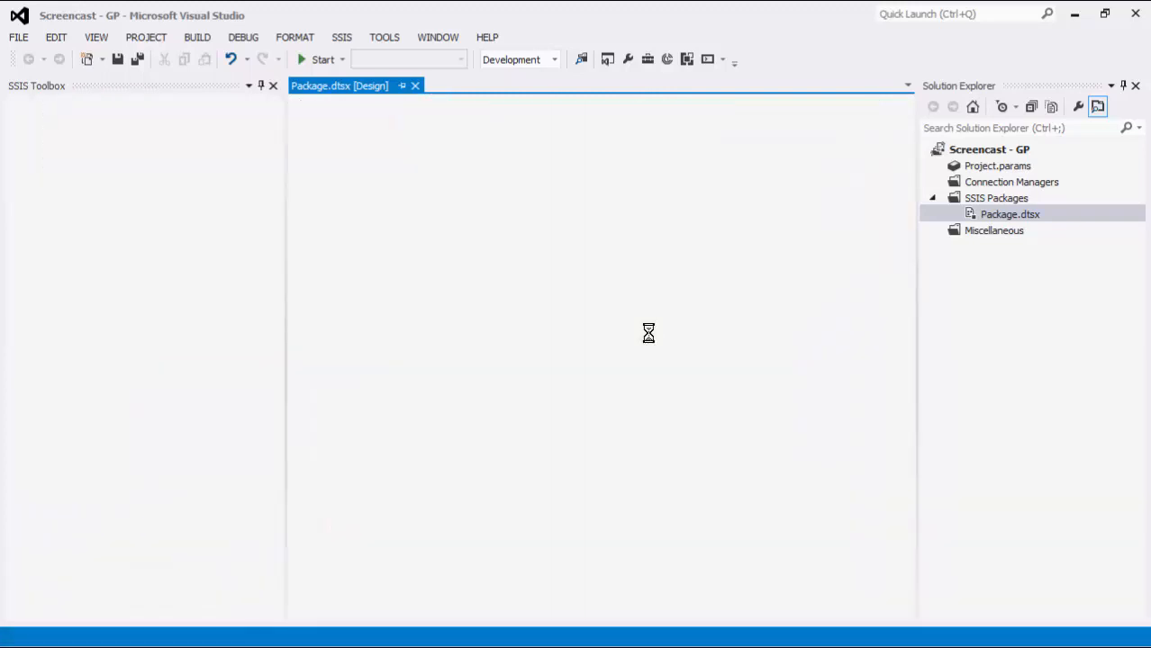
left_click(318, 59)
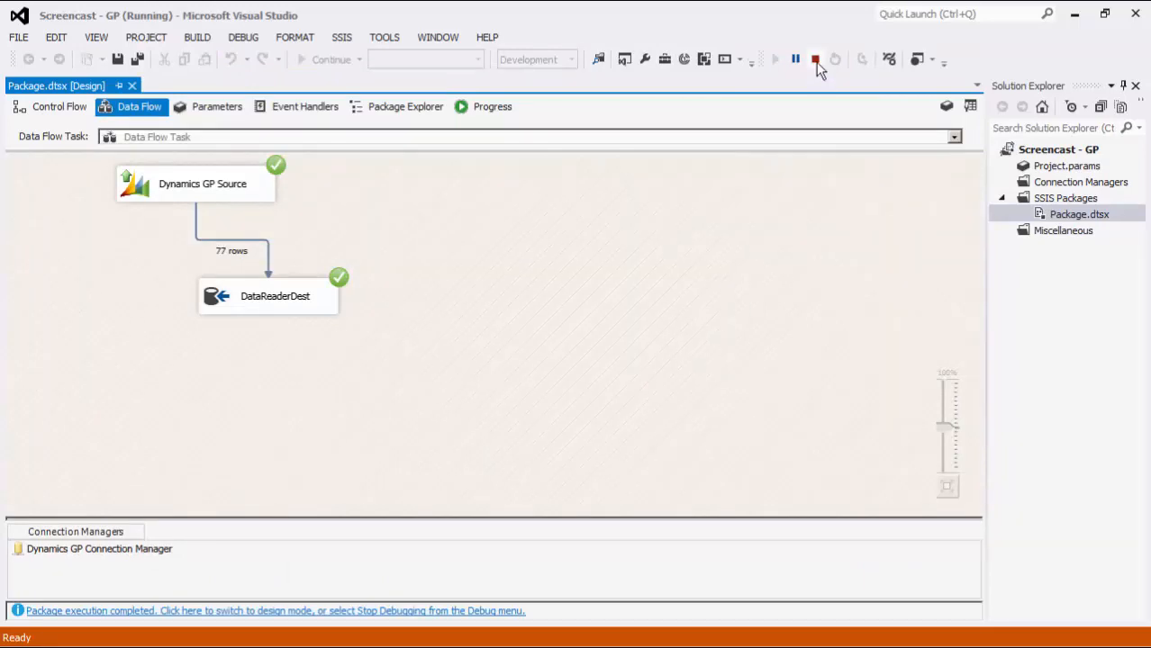
left_click(814, 60)
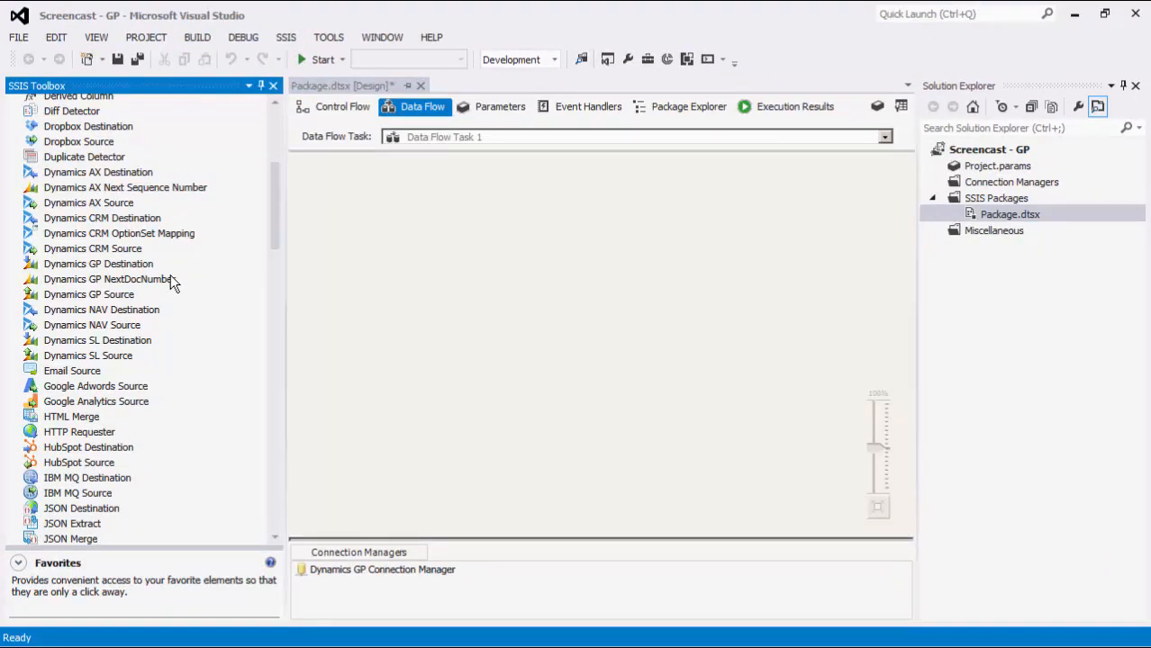
mouse_move(169, 281)
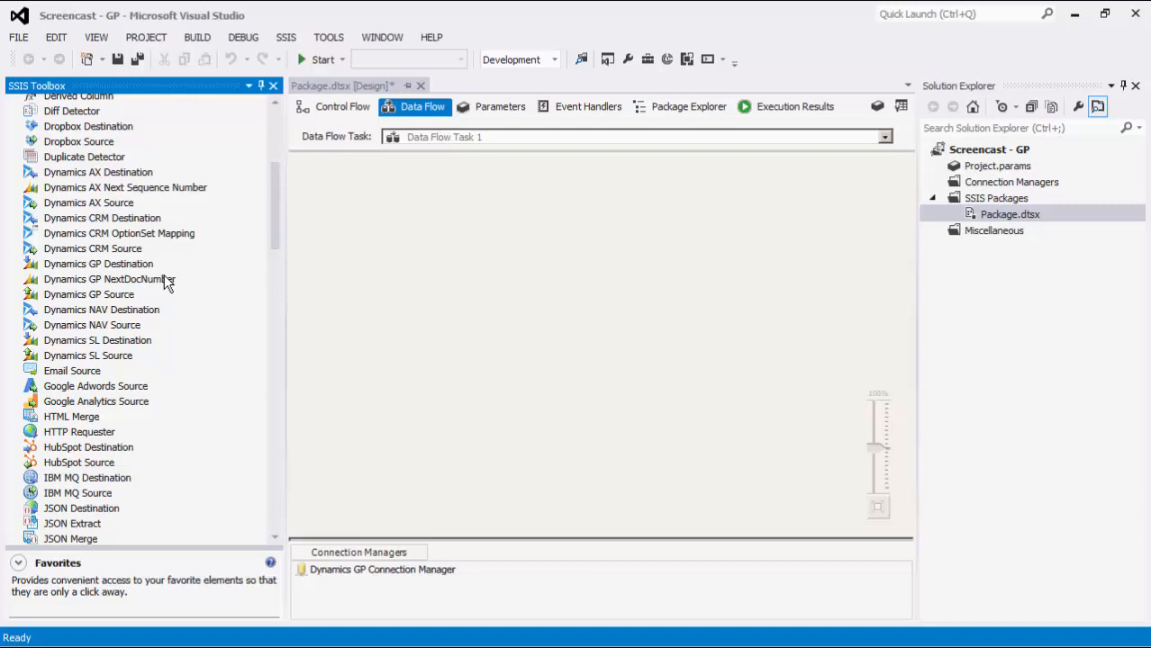
left_click(109, 279)
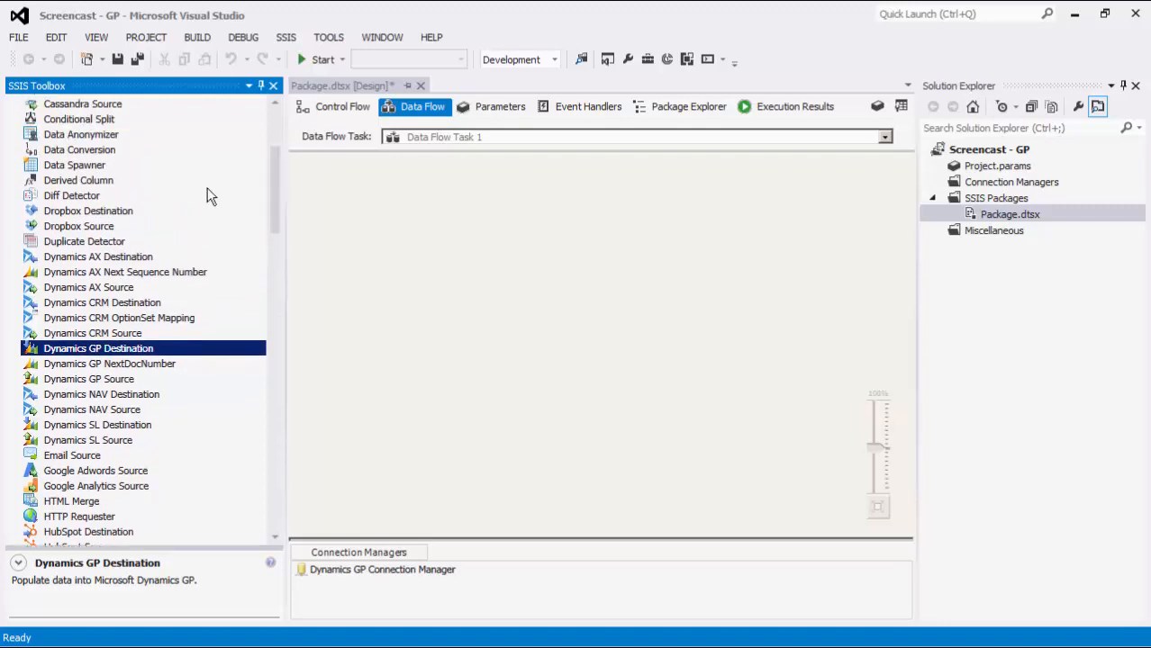
- Place a Data Spawner on the canvas and accept its SOPTYPE, DOCDATE, CUSTNMBR, BACHNUMB, DOCID columns
left_click_drag(74, 166, 407, 225)
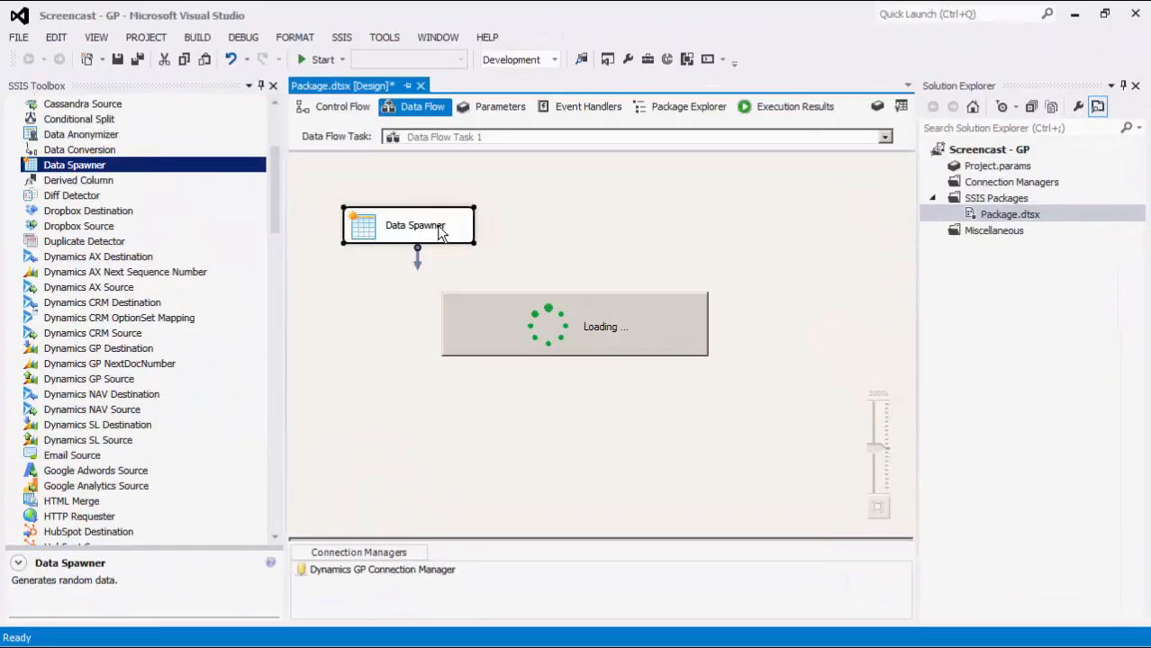
double_click(414, 225)
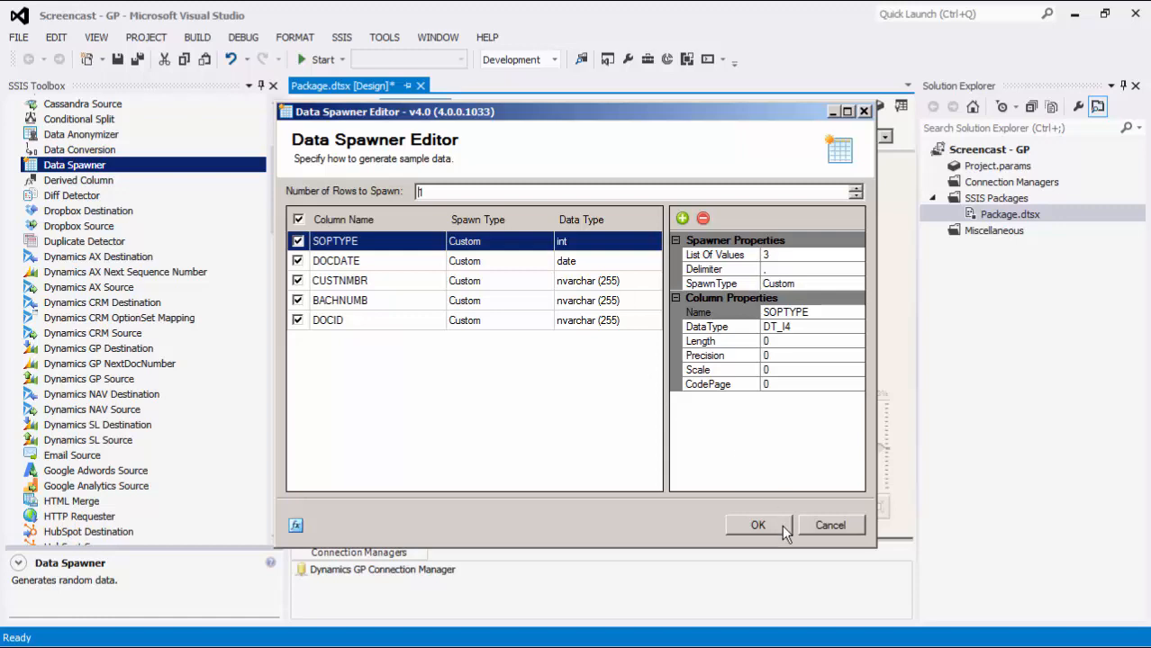
left_click(758, 525)
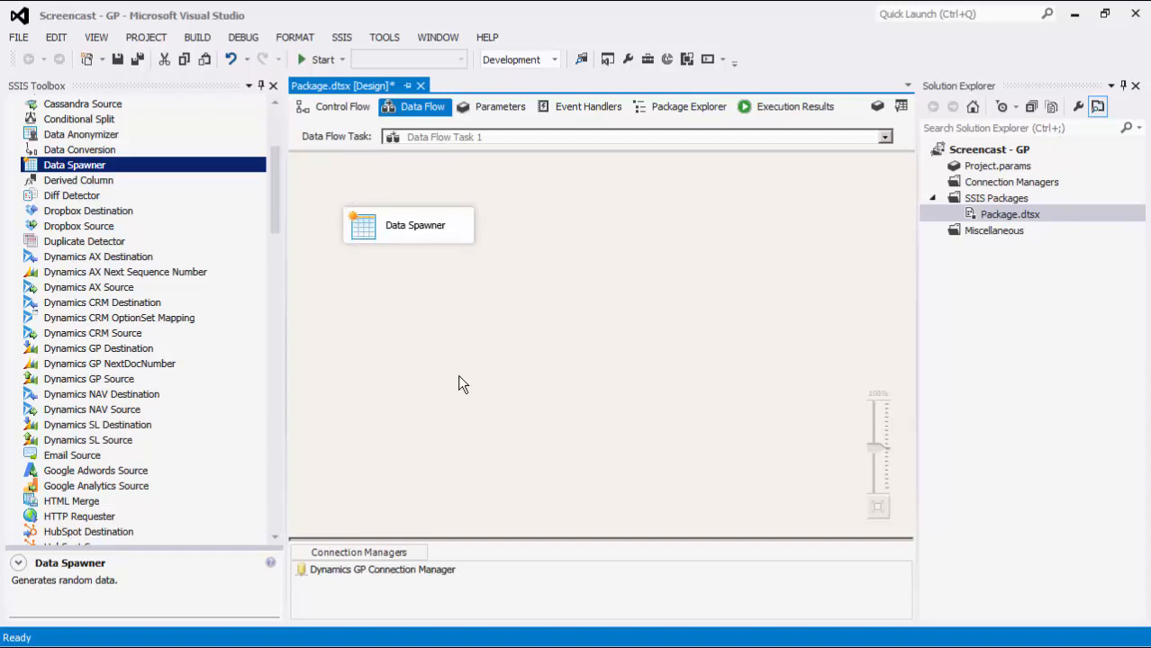
left_click(110, 364)
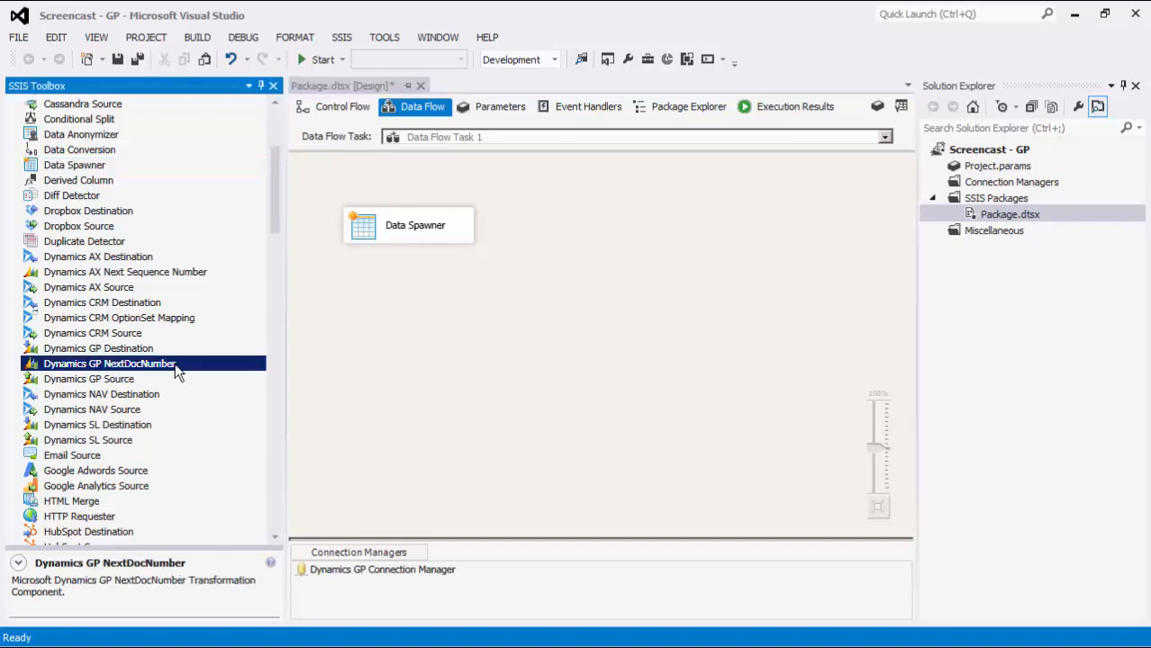
- Connect Data Spawner to NextDocNumber, output column NEWSOPNUMB, Sales Order Processing Transaction type
left_click_drag(110, 364, 554, 305)
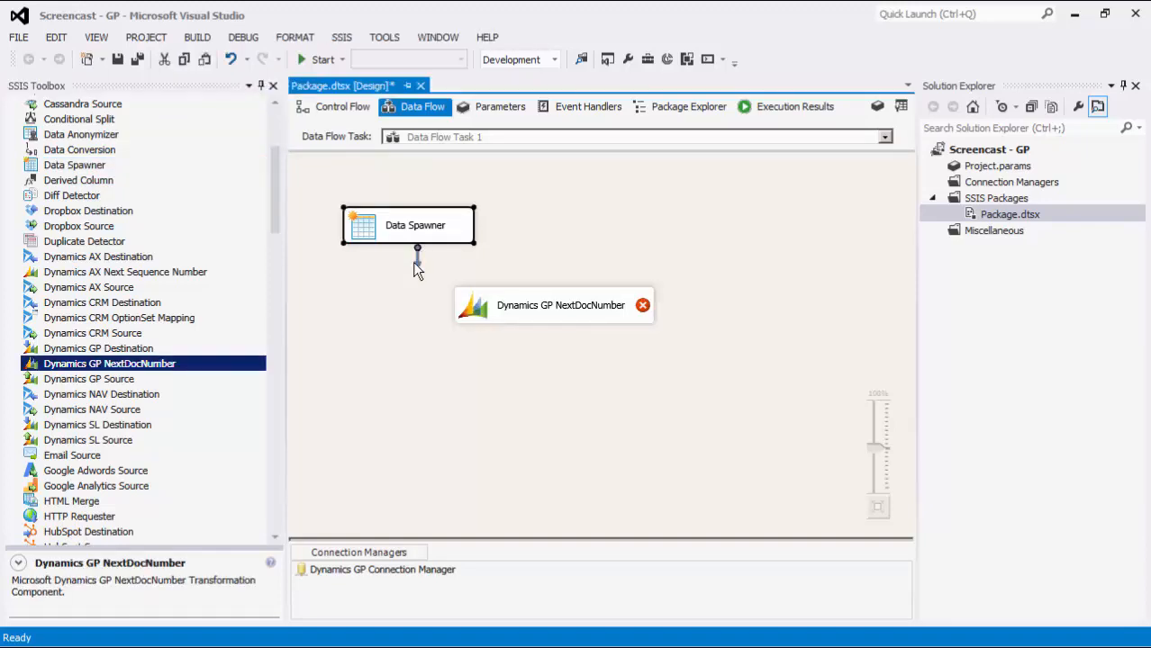
left_click_drag(418, 252, 554, 304)
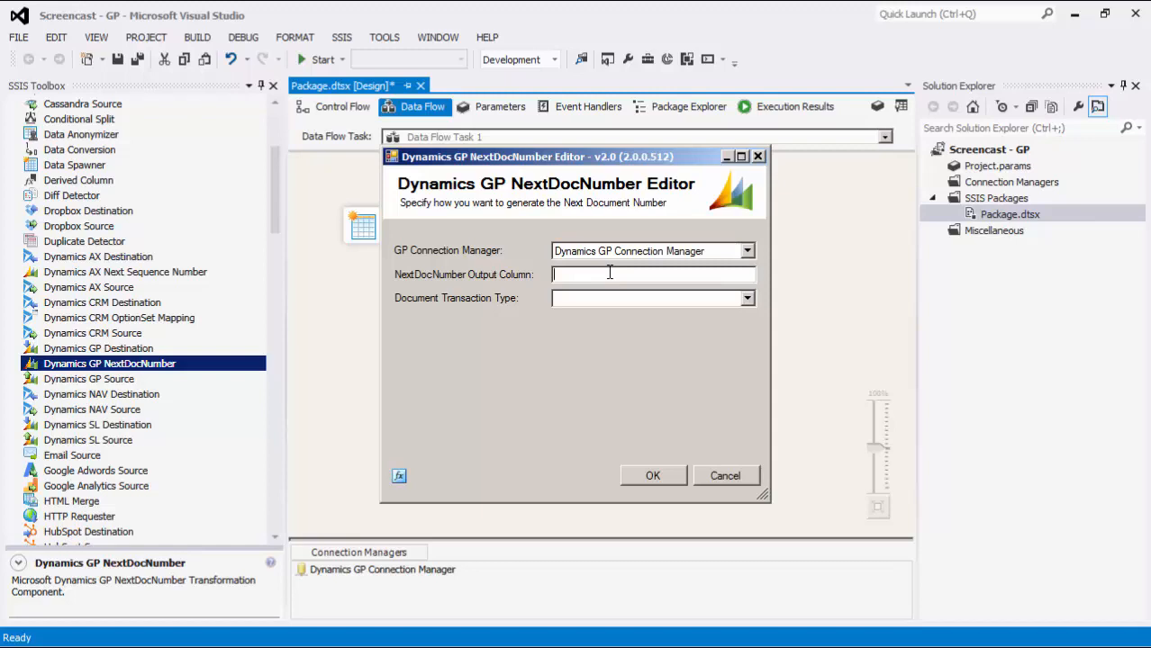
type("NEWSOPNUMBE")
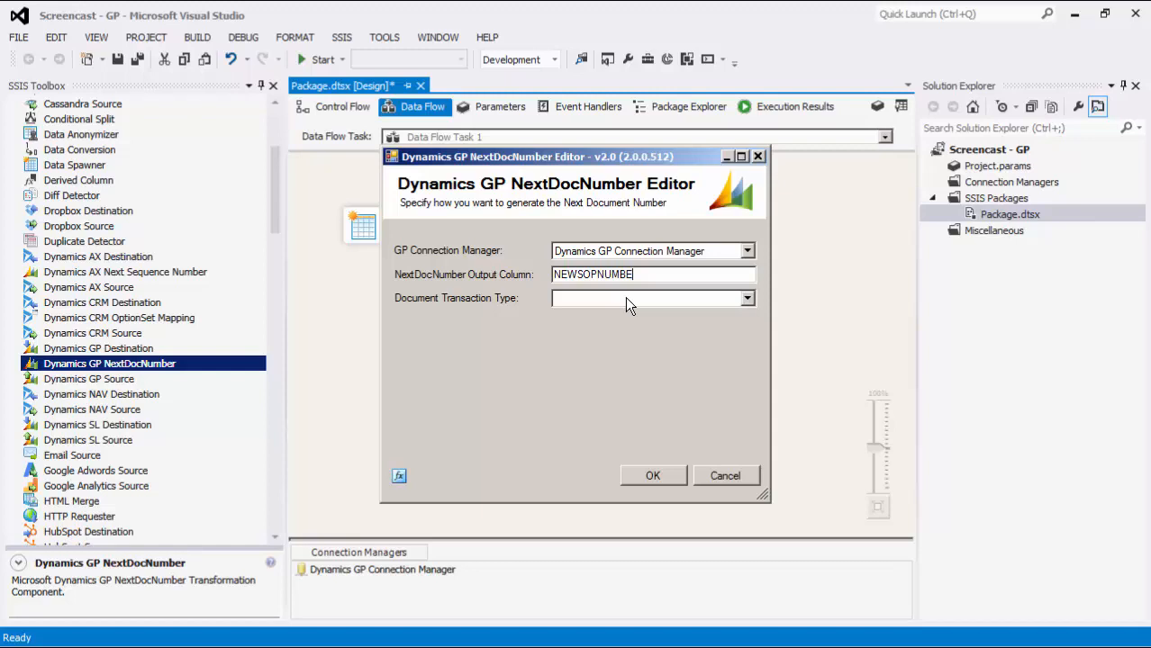
left_click(745, 299)
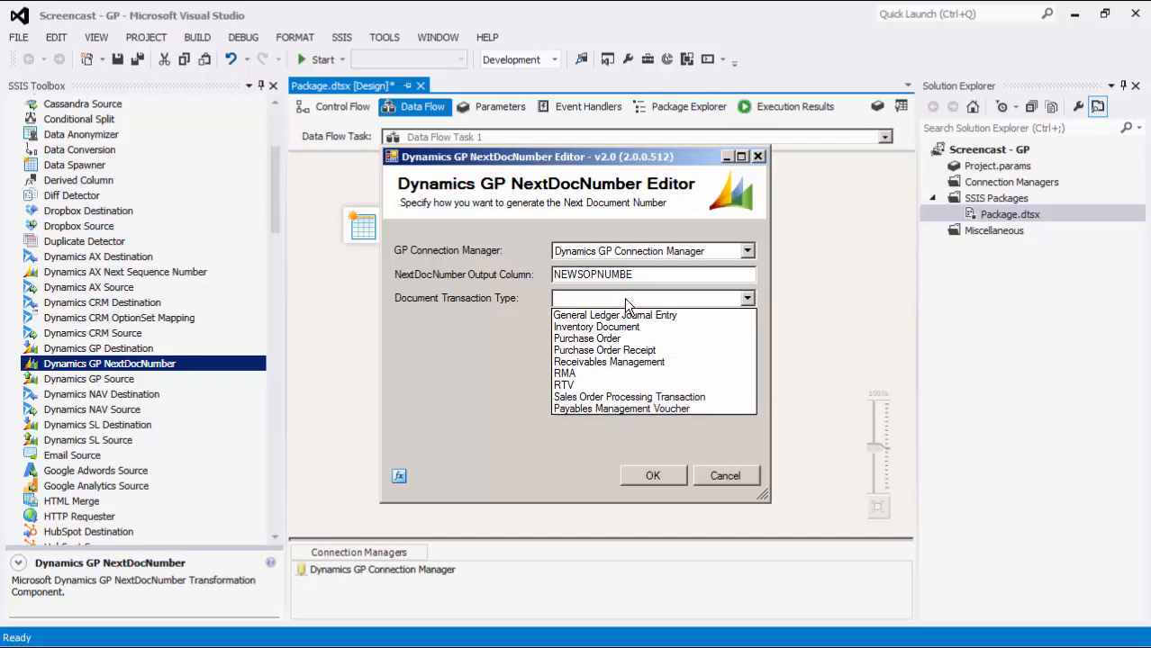
left_click(629, 396)
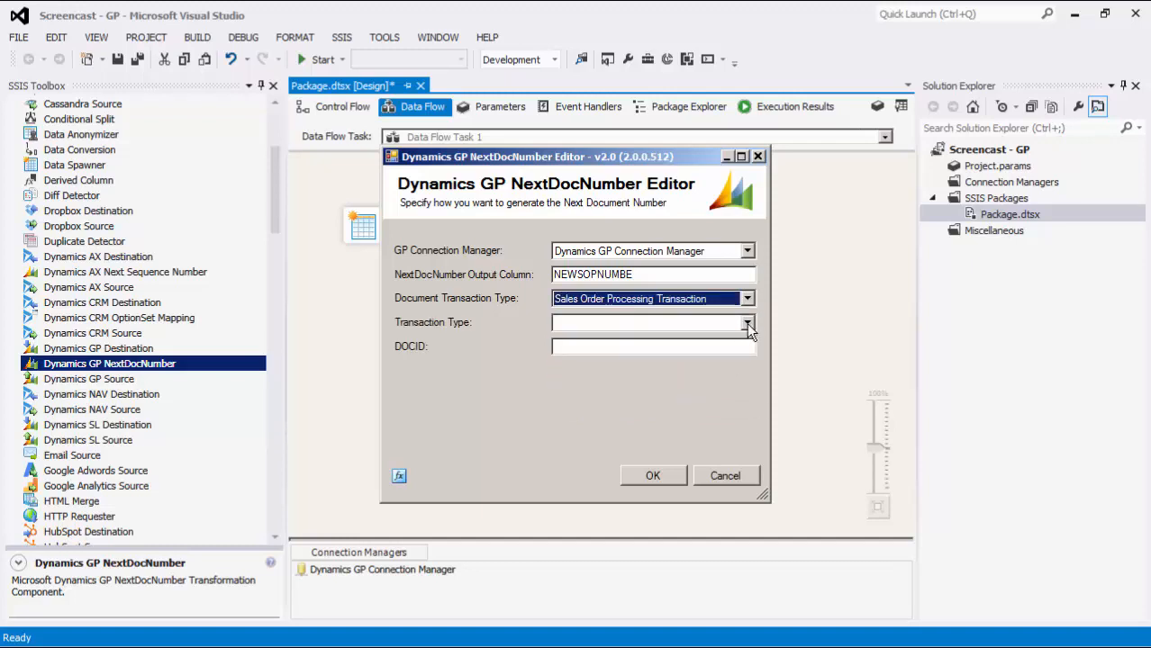
- Set transaction type Invoice with DOCID SERVINV and confirm the NextDocNumber settings
left_click(747, 322)
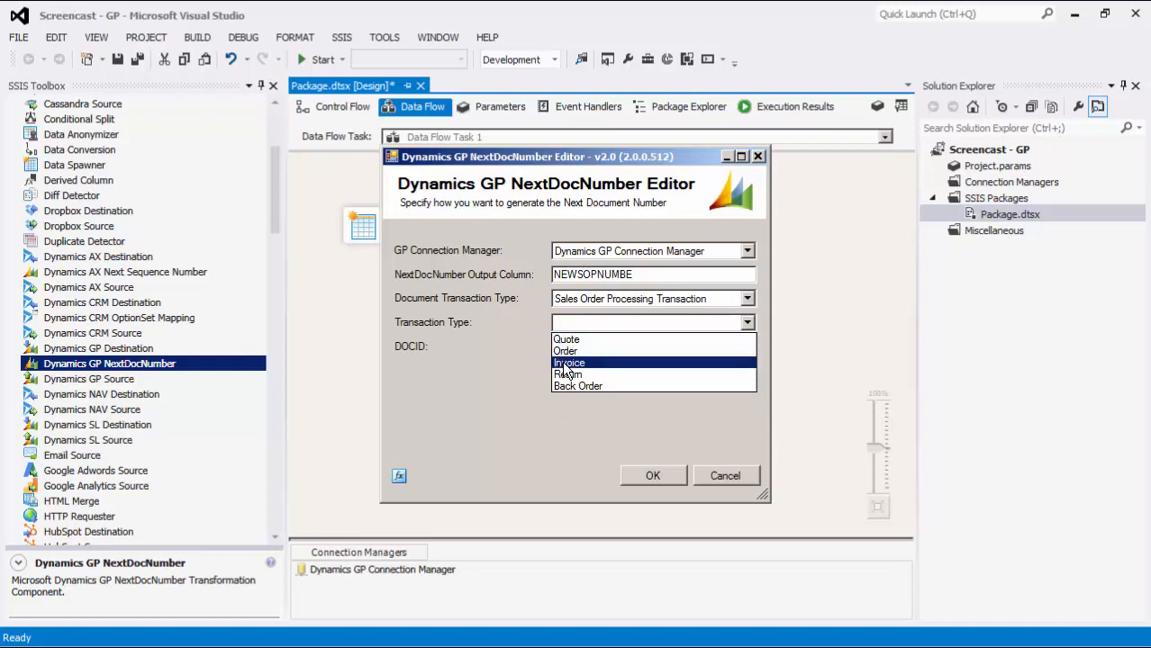
left_click(569, 364)
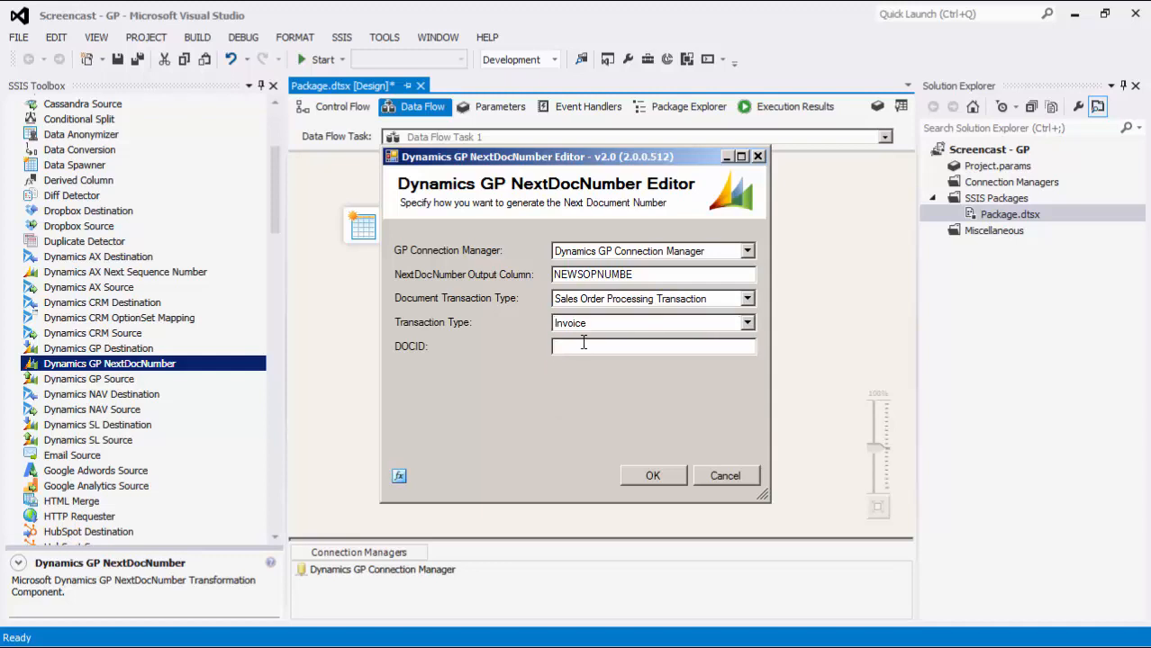
left_click(651, 346)
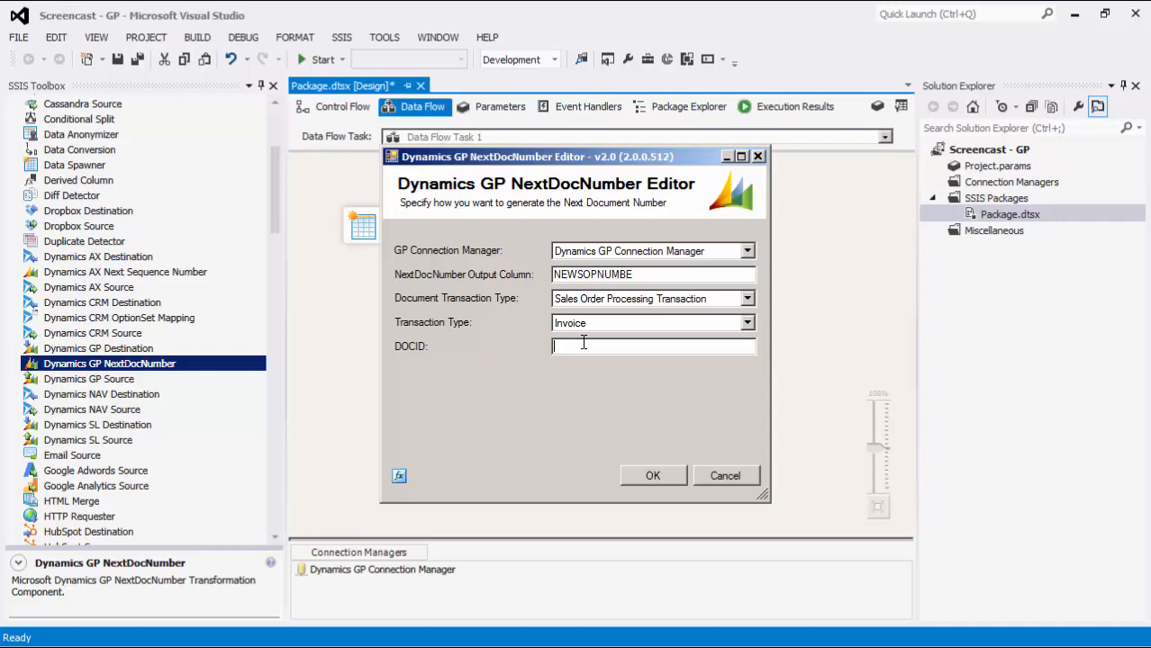
type("SERVINV")
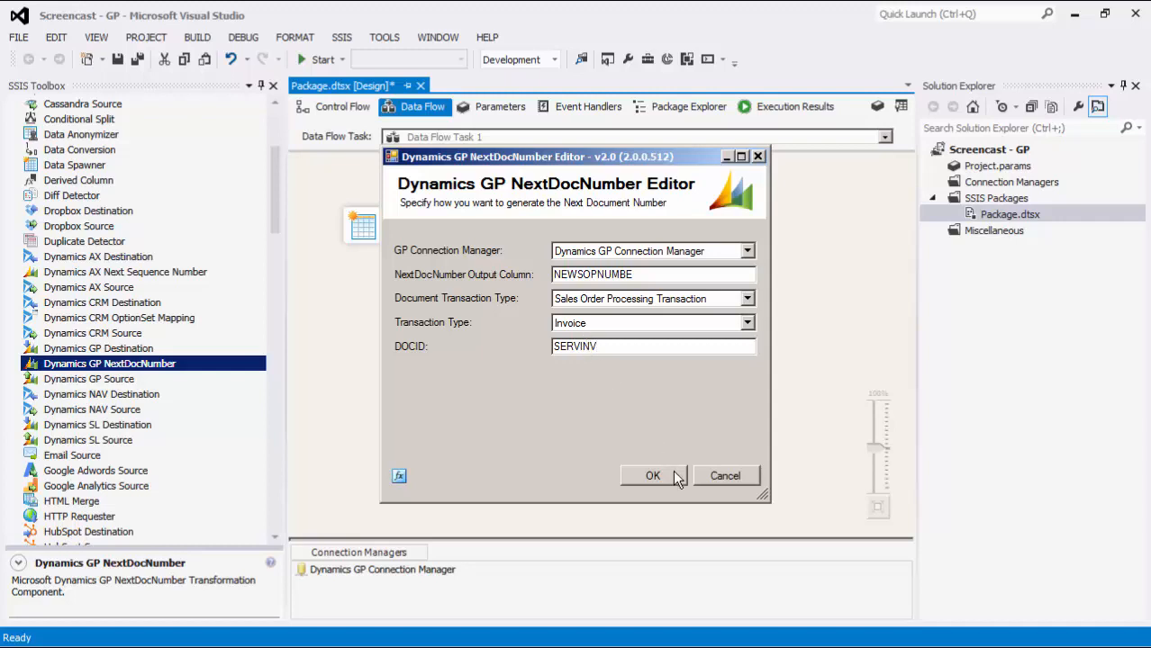
left_click(652, 475)
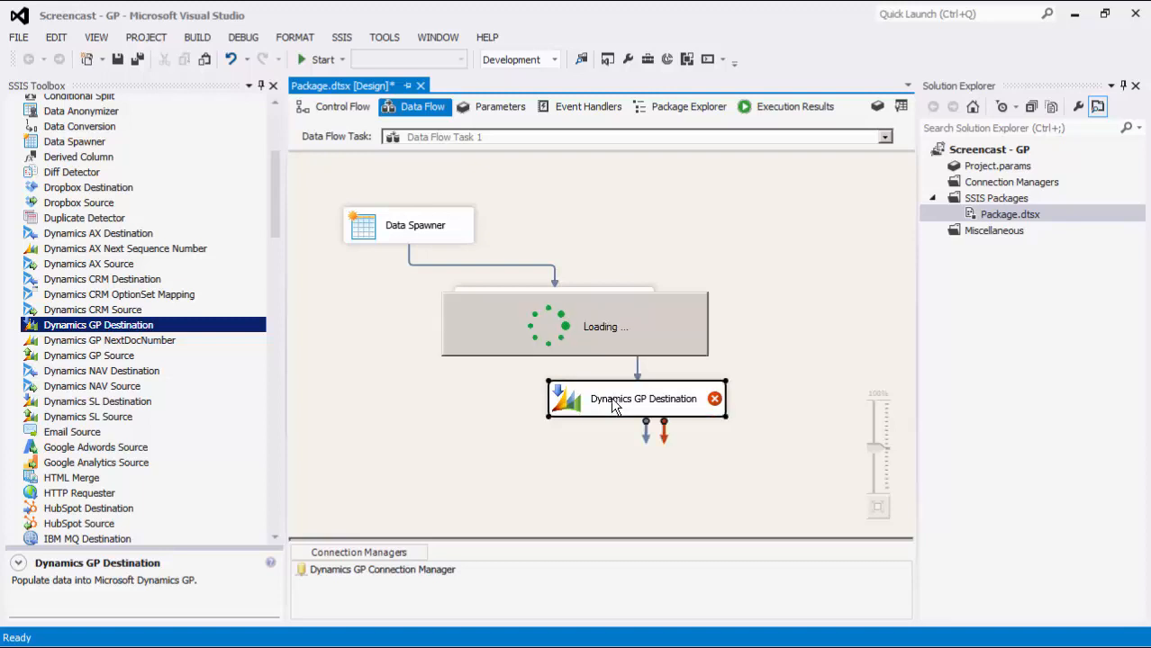
- Keep the destination action as Create and choose Sales Order Header as the destination object
double_click(638, 400)
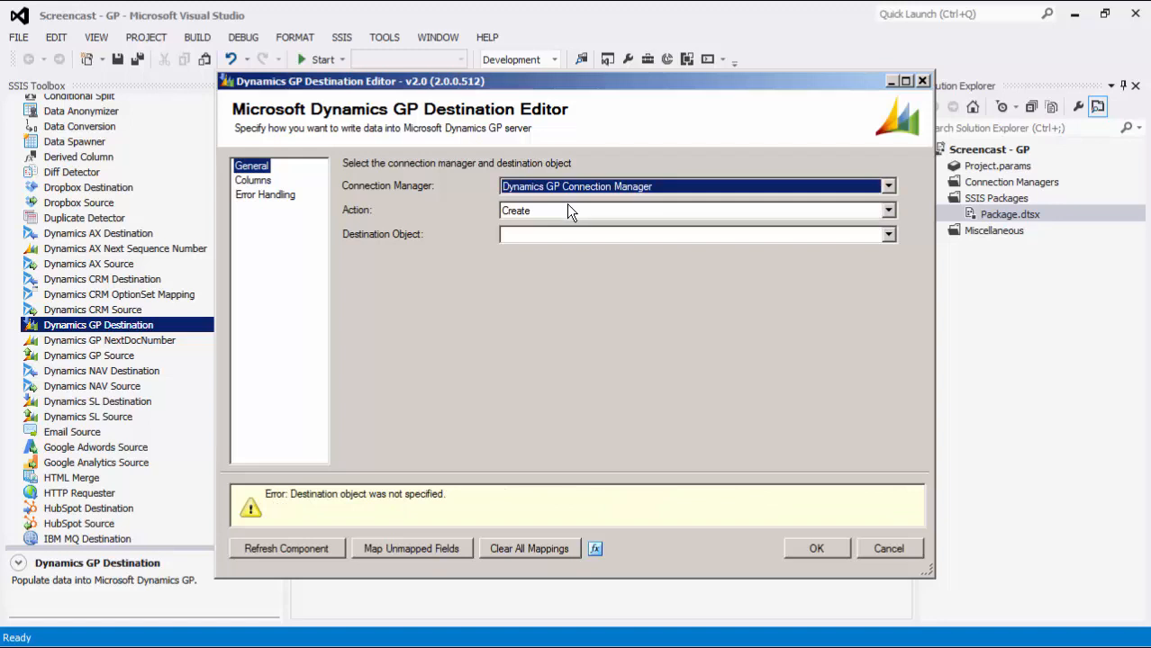
left_click(886, 208)
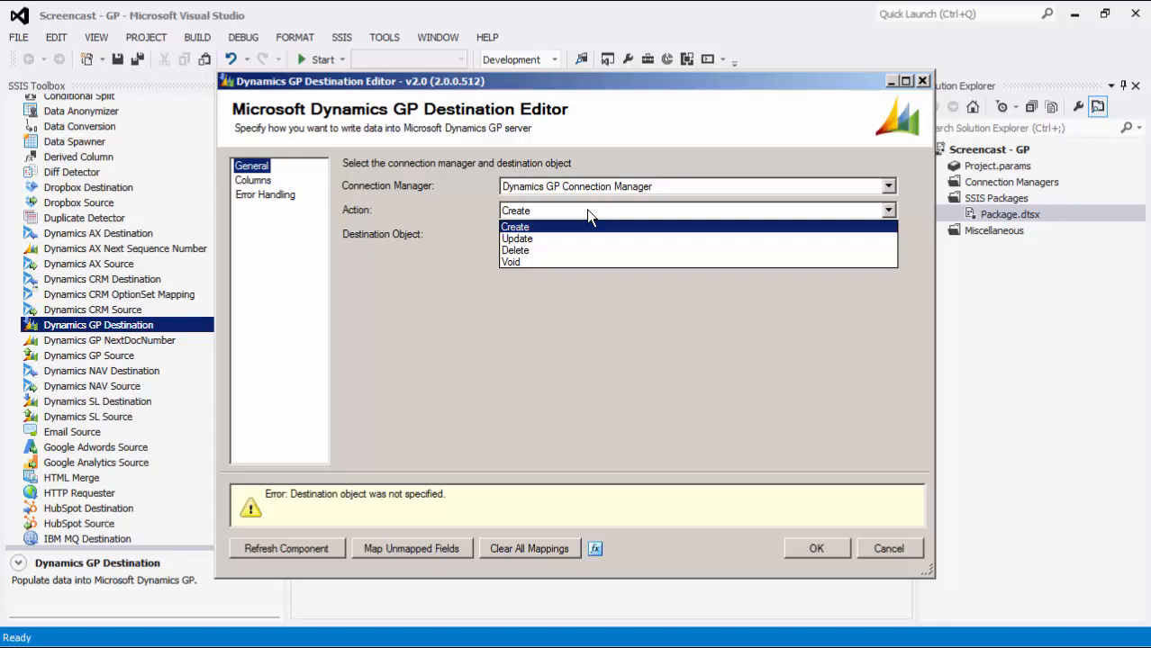
mouse_move(585, 234)
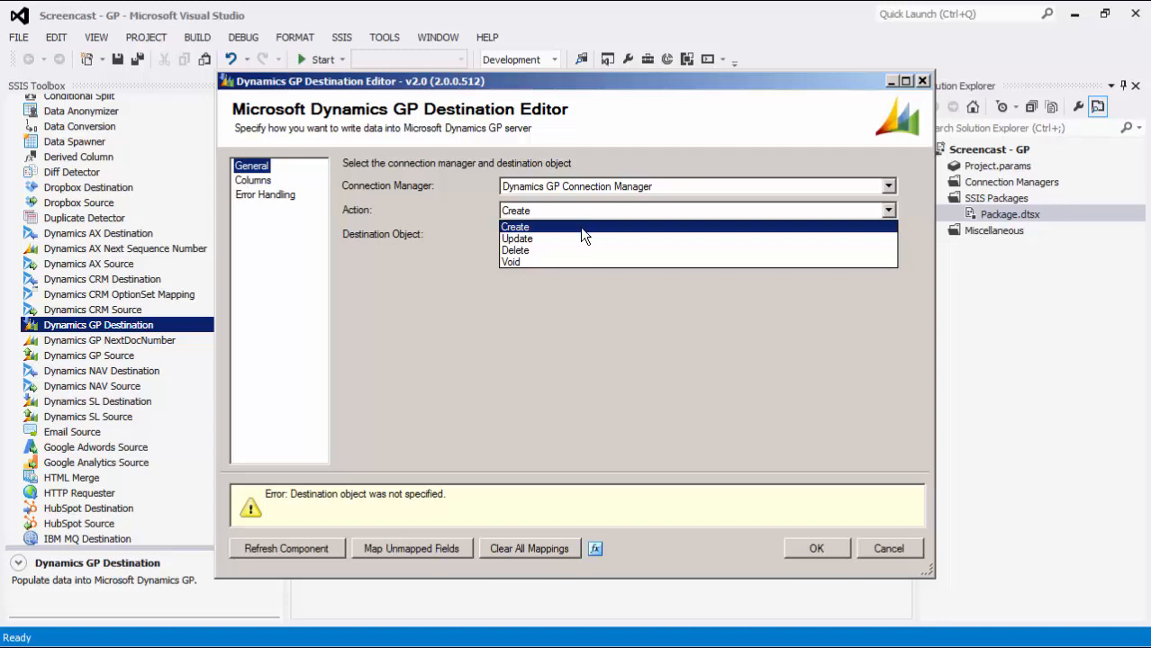
left_click(515, 226)
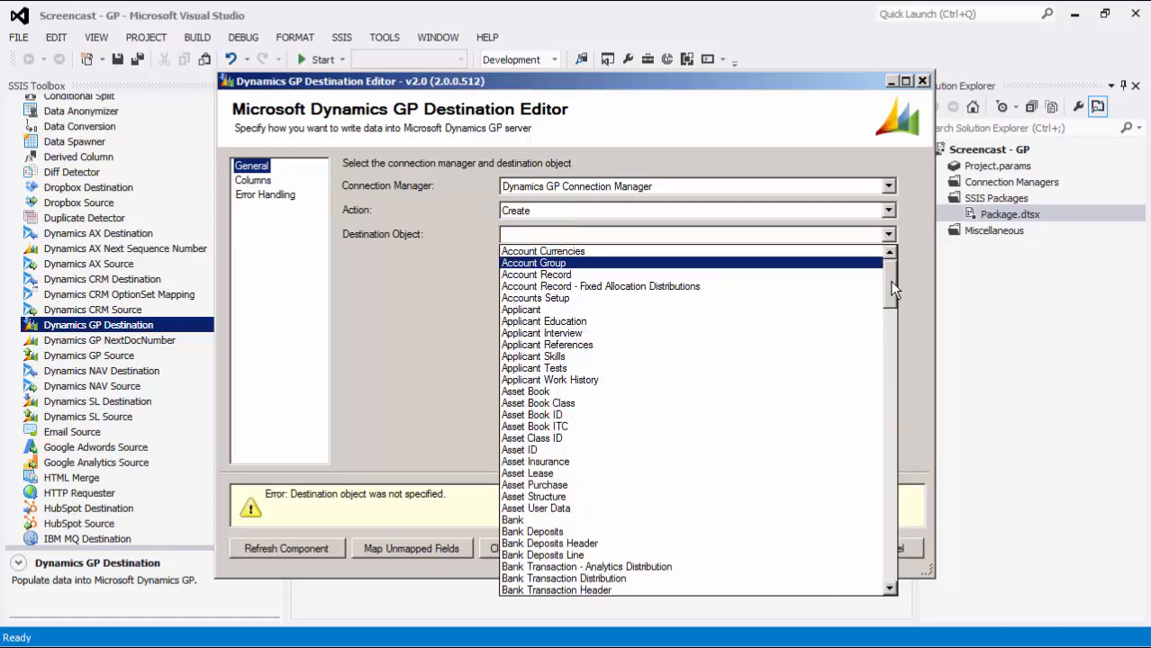
scroll("down", 3)
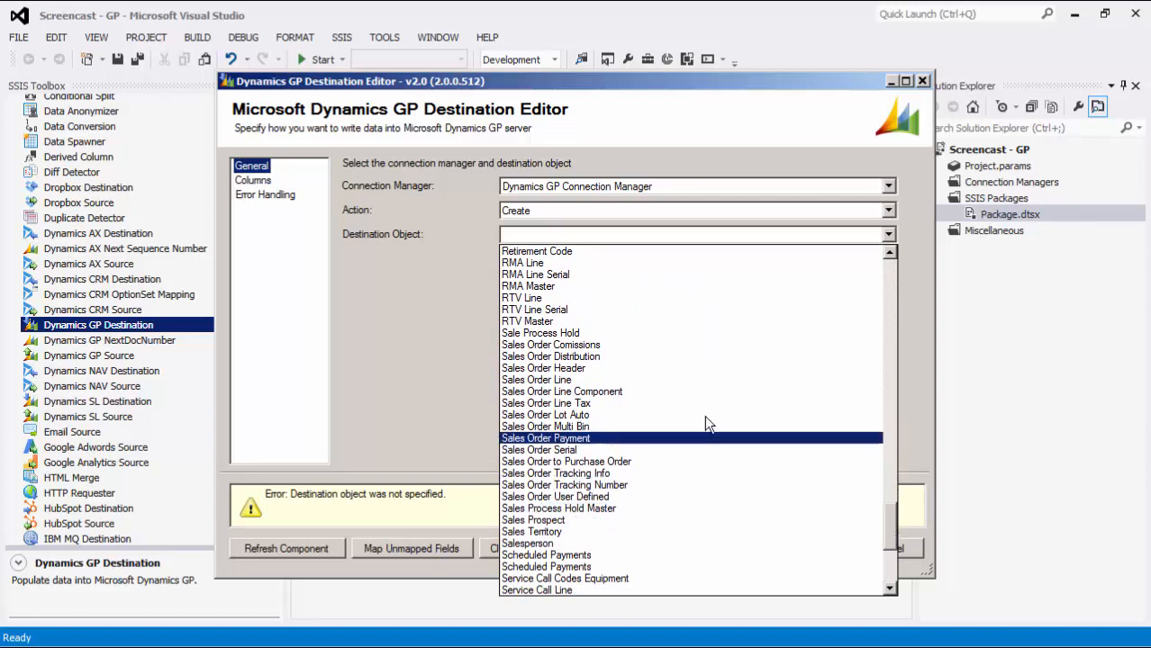
mouse_move(616, 368)
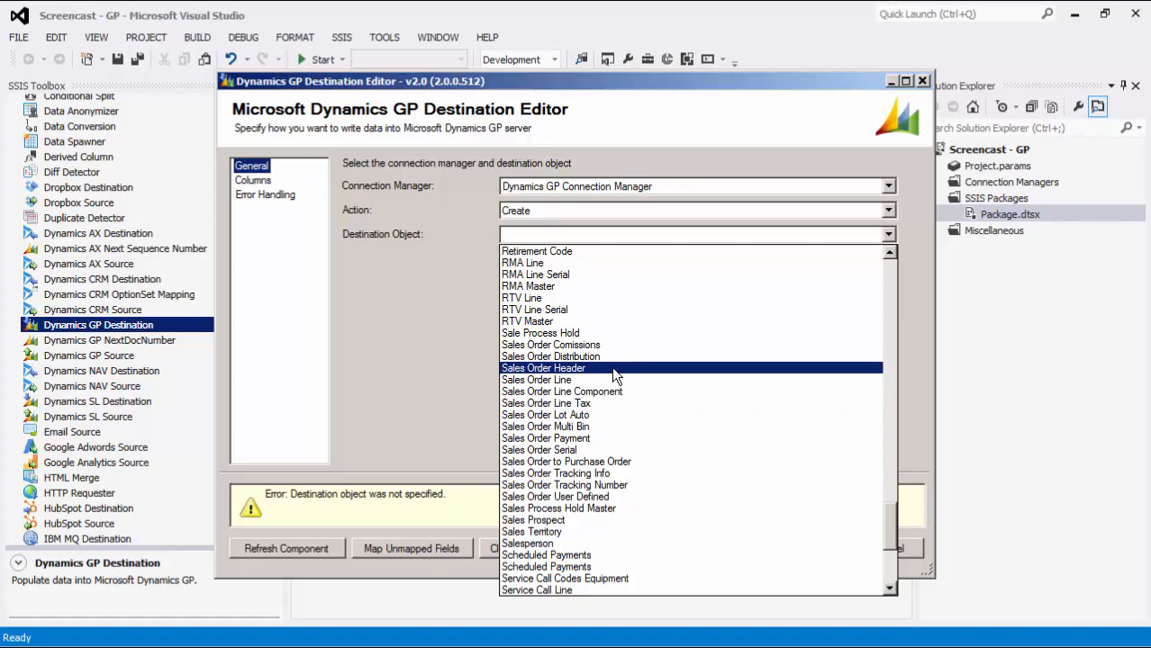
left_click(544, 368)
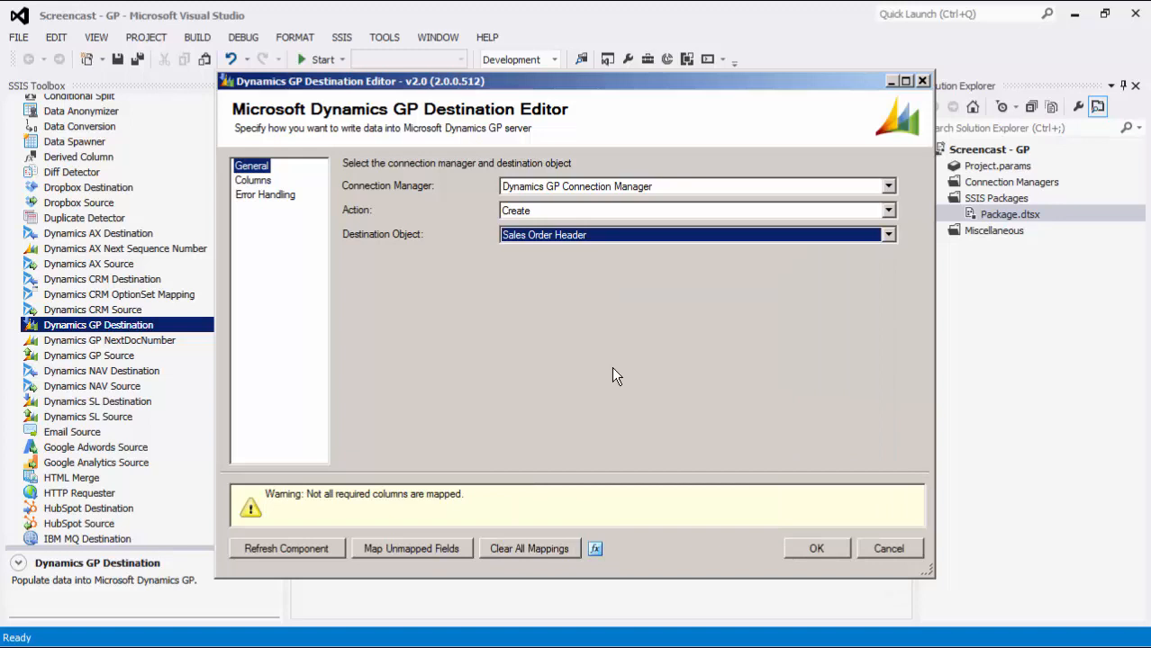
mouse_move(400, 241)
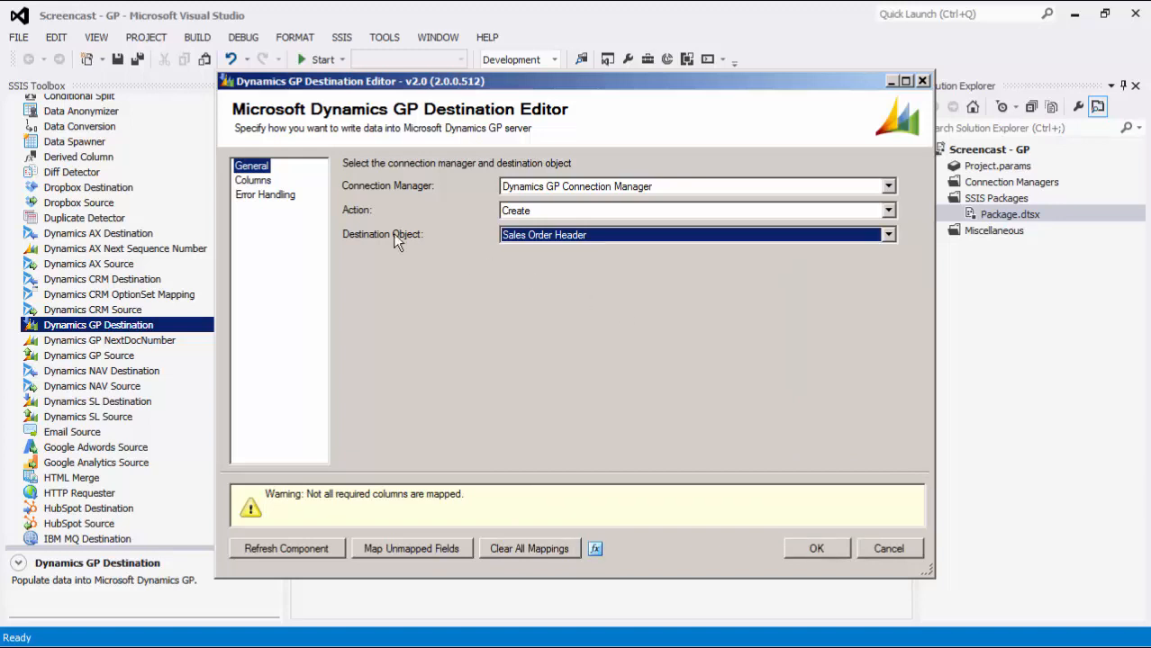
- Hide non-required columns, feed NEWSOPNUMBE into SOPNUMBE, and refresh all 115 destination fields
left_click(252, 180)
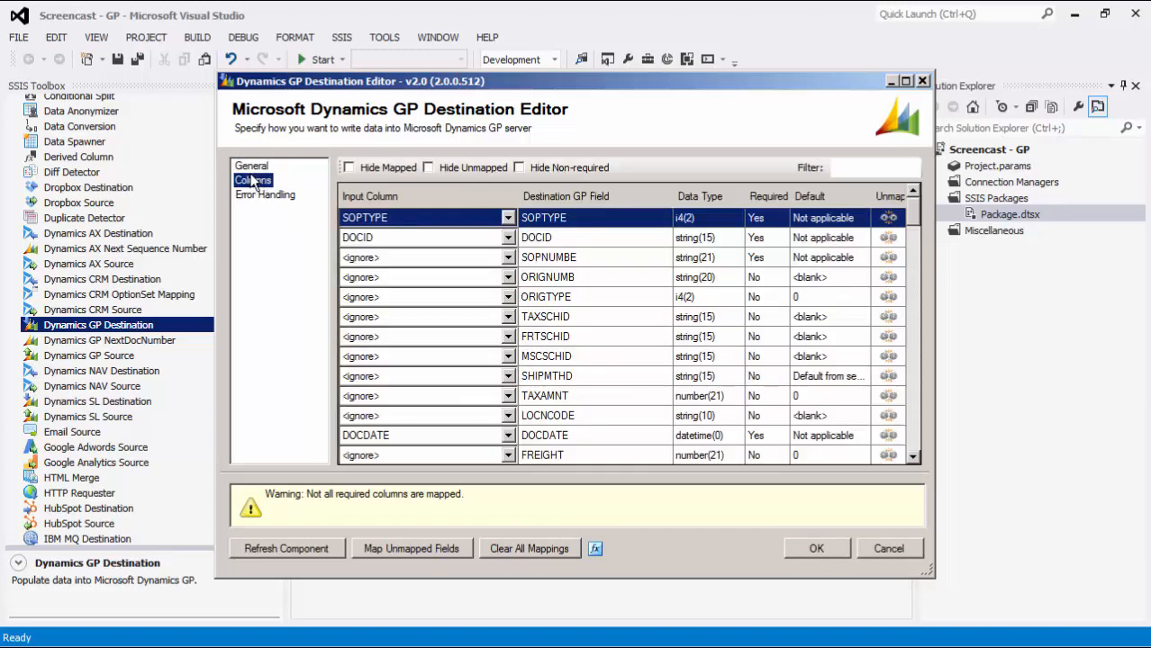
left_click(518, 168)
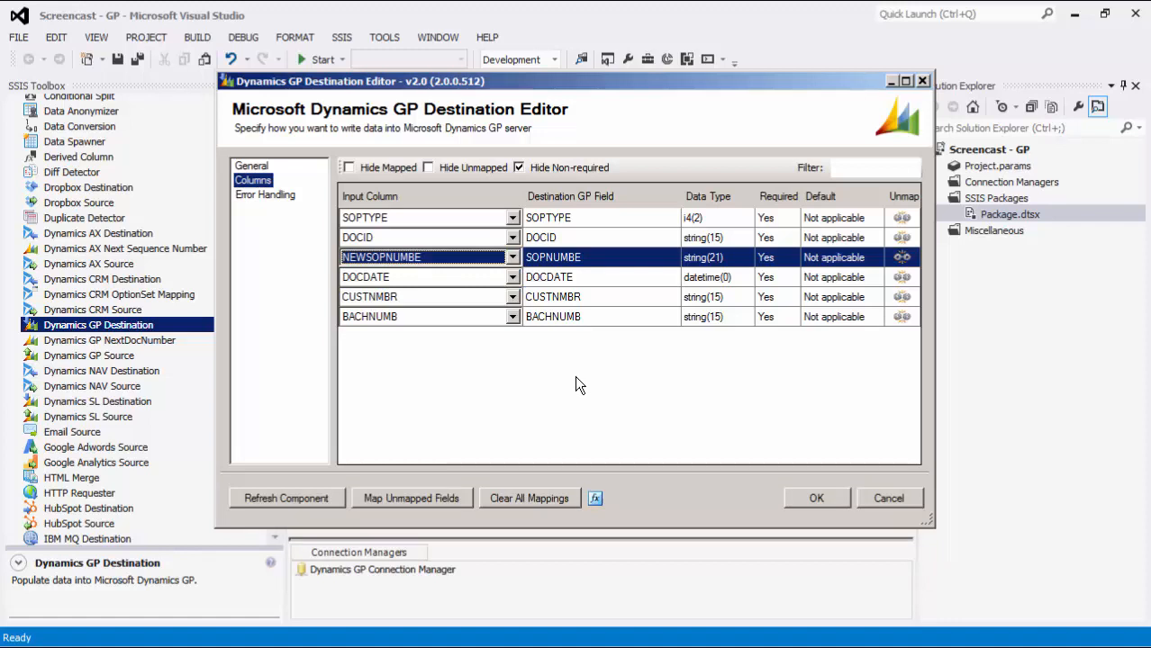
mouse_move(339, 501)
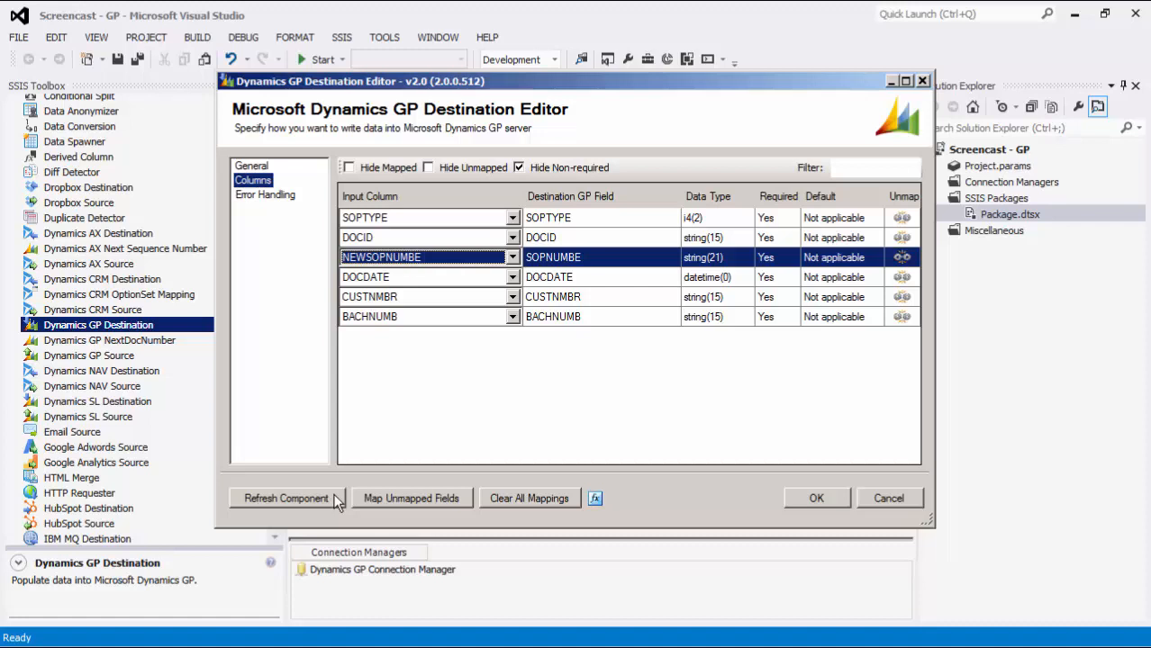
left_click(286, 497)
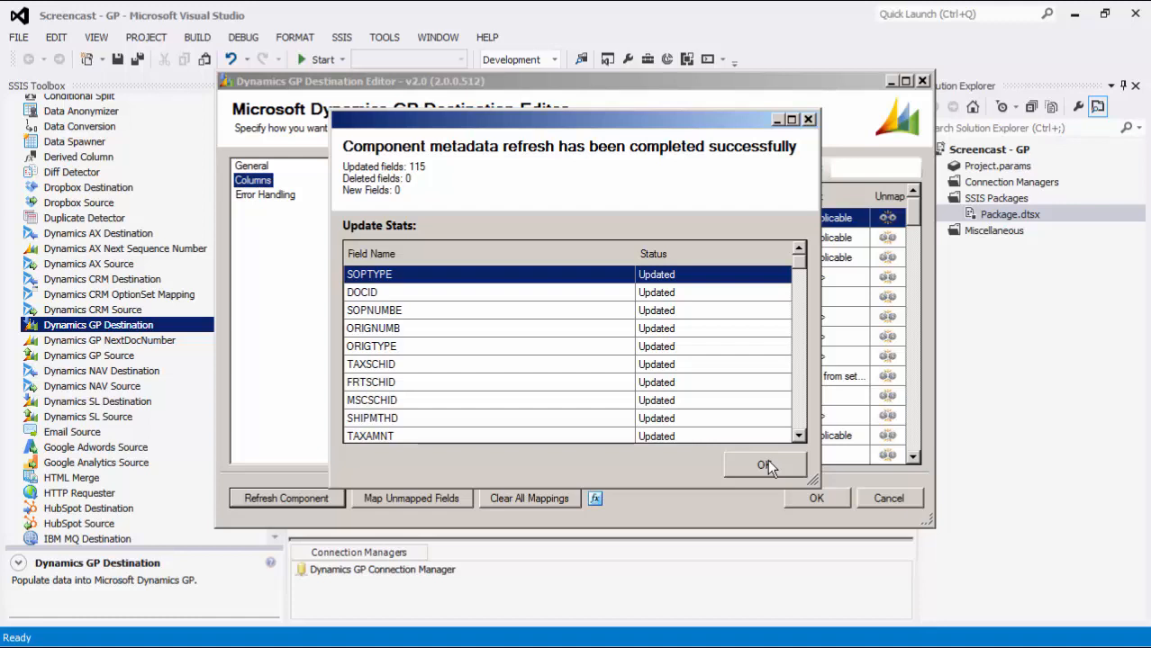
left_click(764, 465)
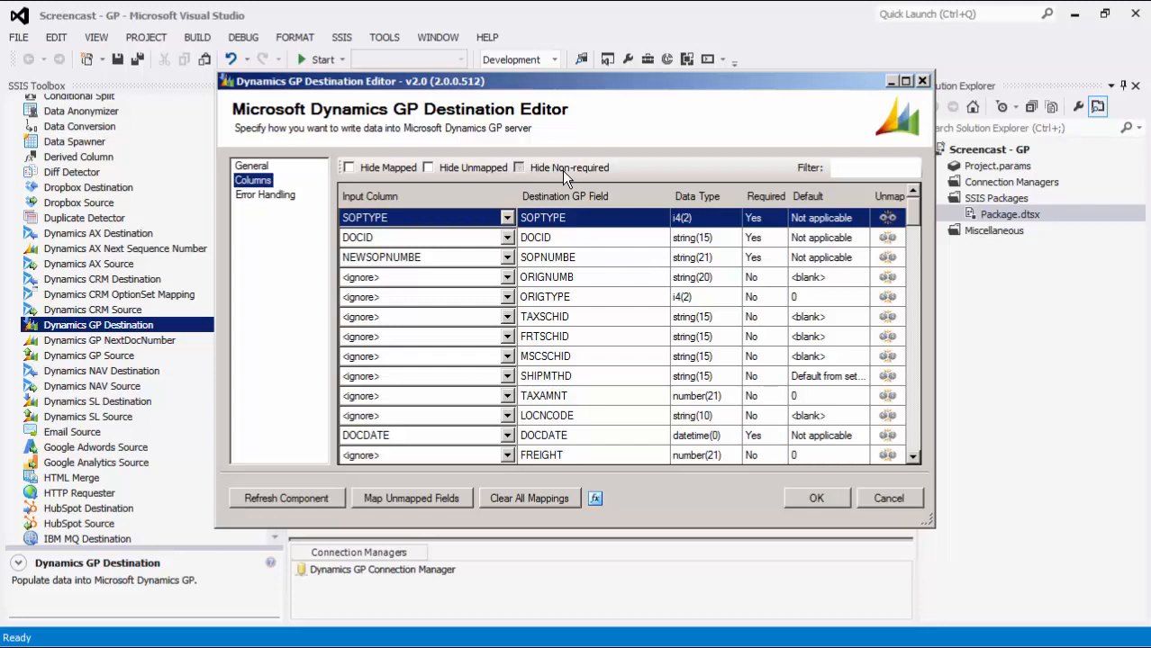
- Keep Fail on error in Error Handling and accept the destination settings
left_click(265, 195)
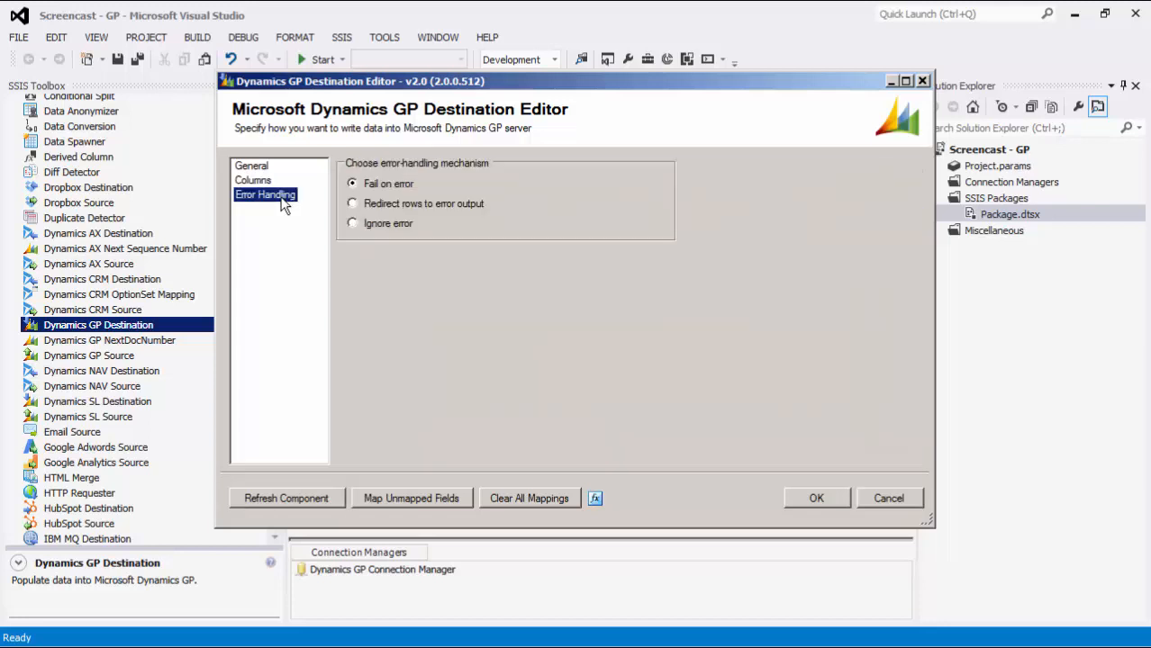
mouse_move(531, 189)
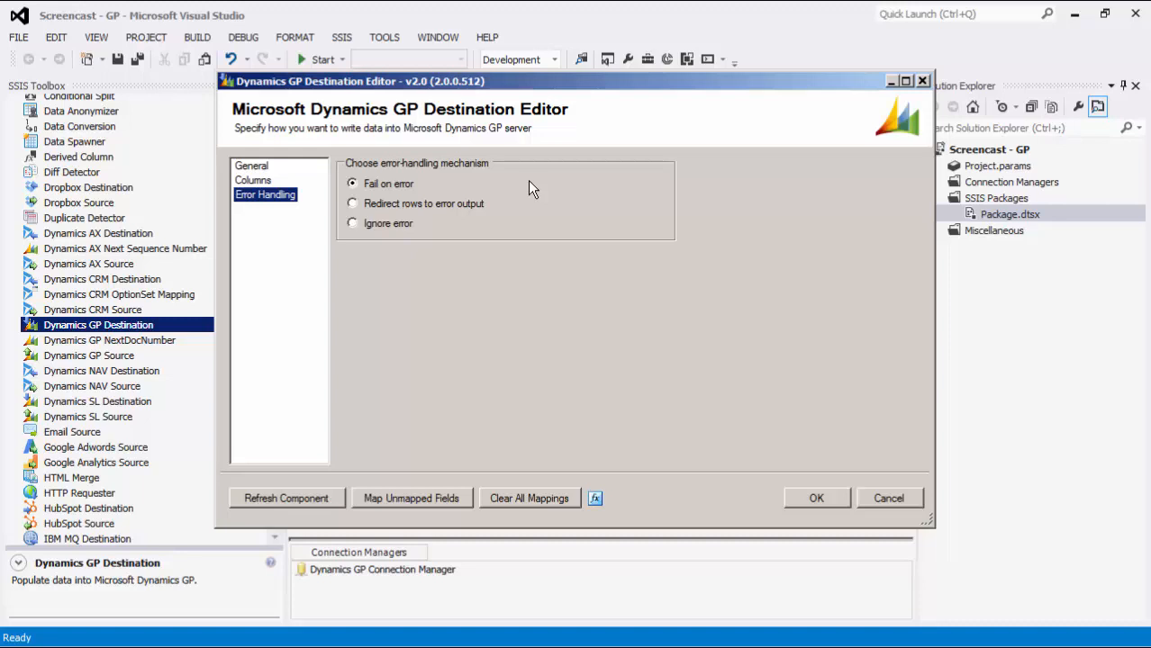
left_click(815, 497)
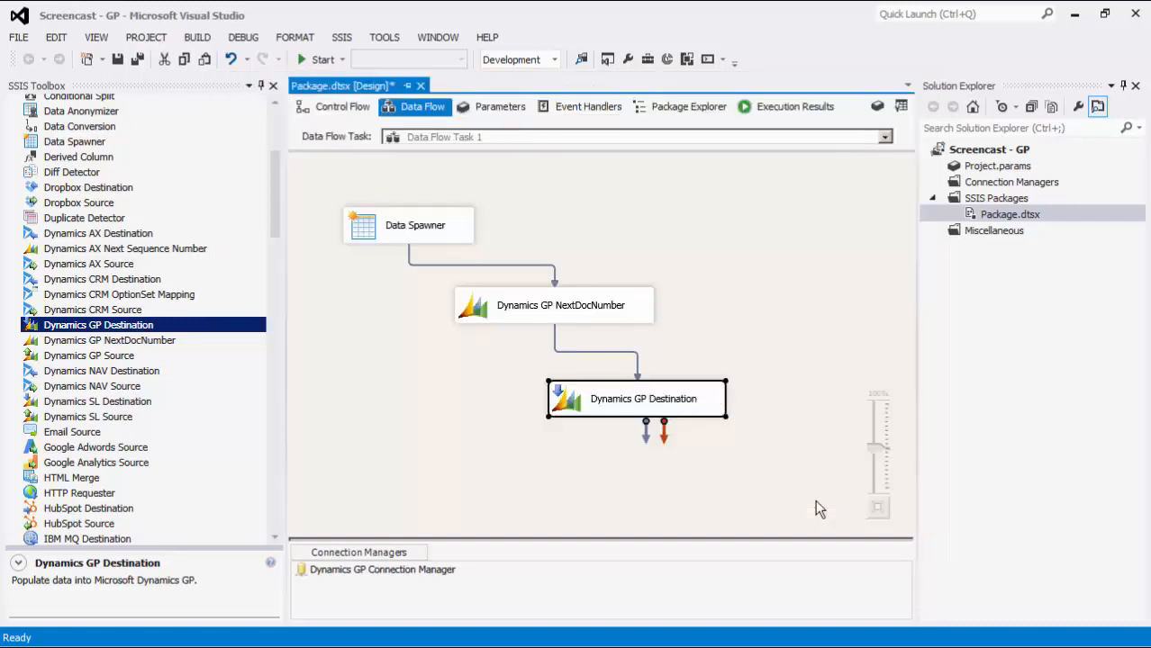
- Execute the data flow task from the canvas context menu
left_click(782, 322)
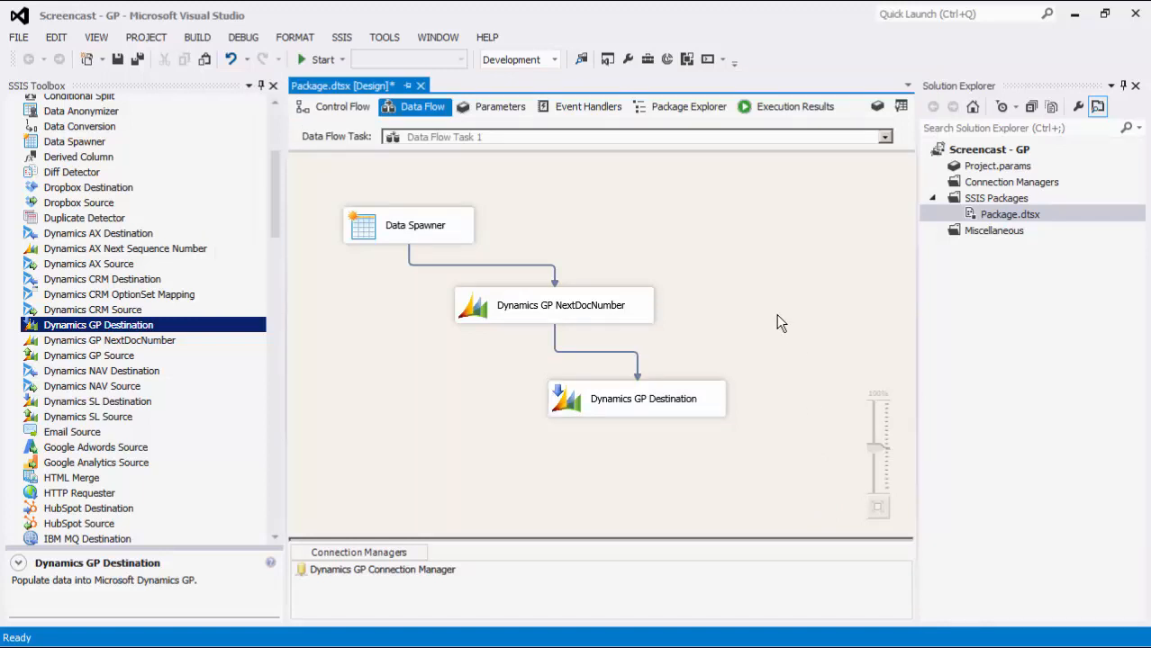
right_click(782, 322)
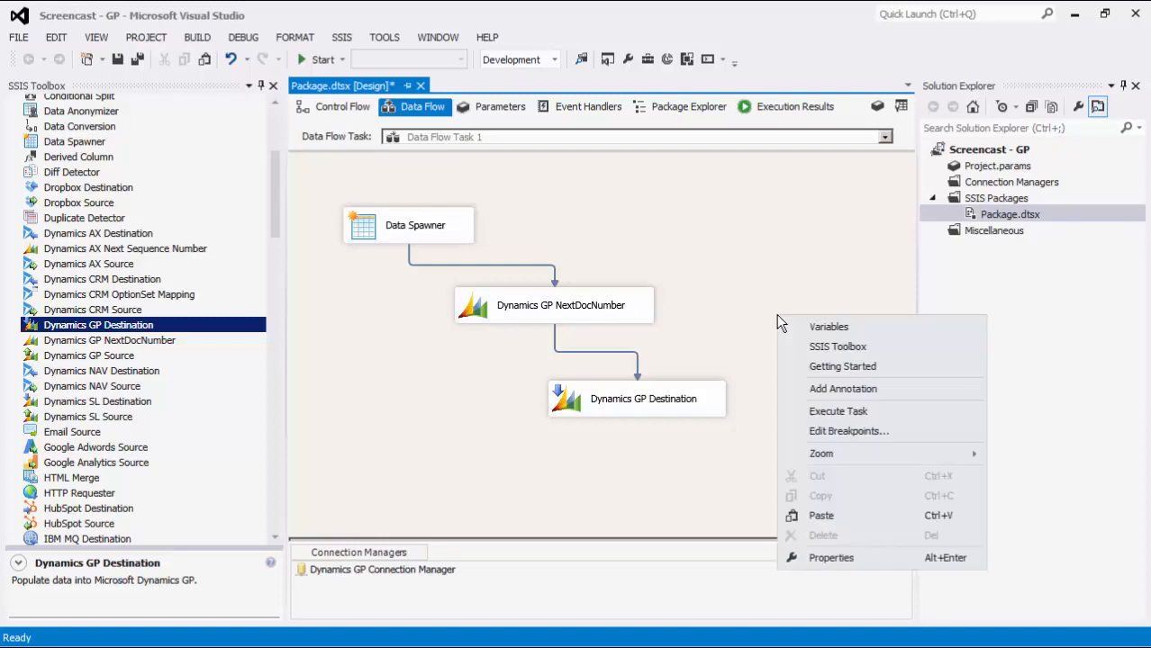
mouse_move(839, 411)
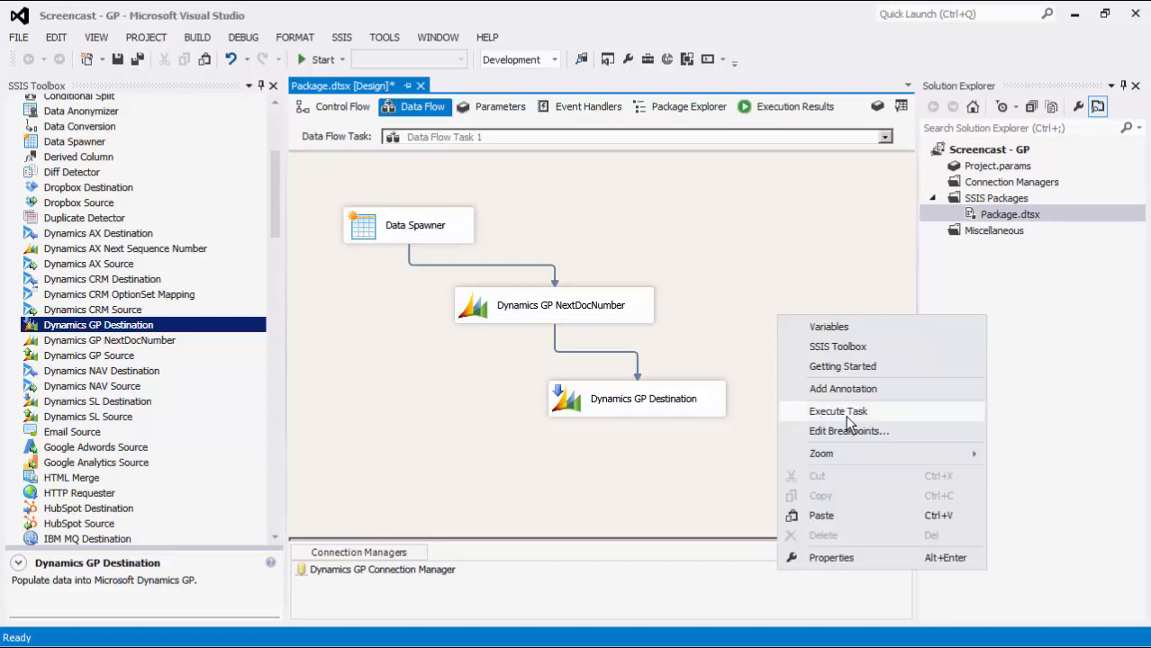
left_click(838, 411)
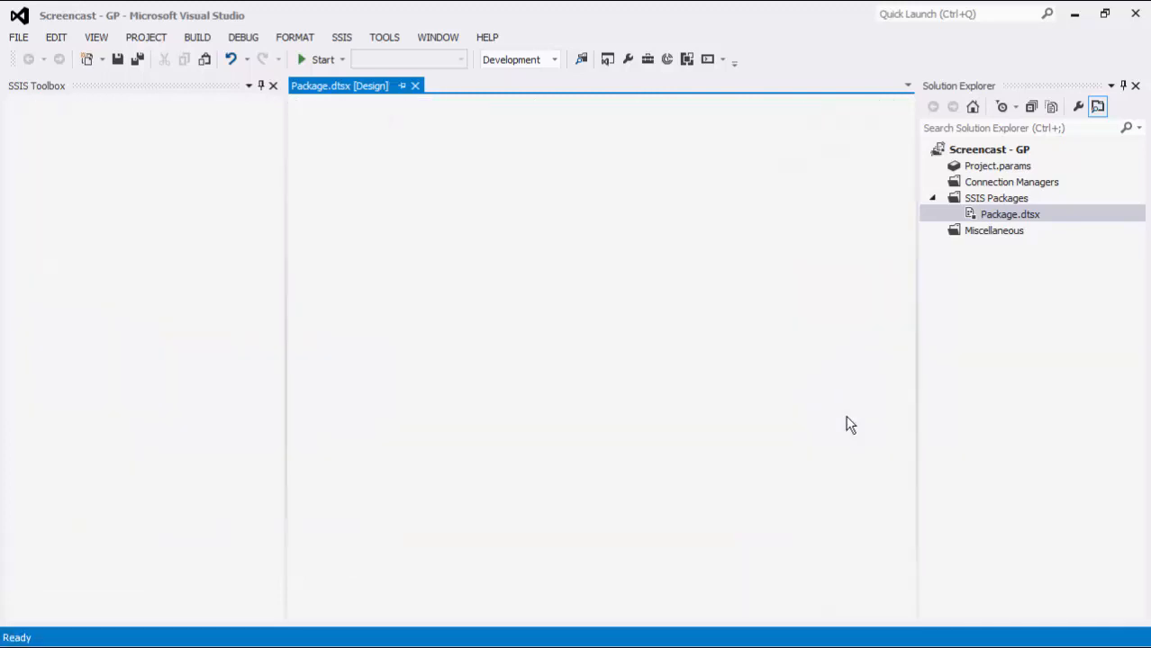